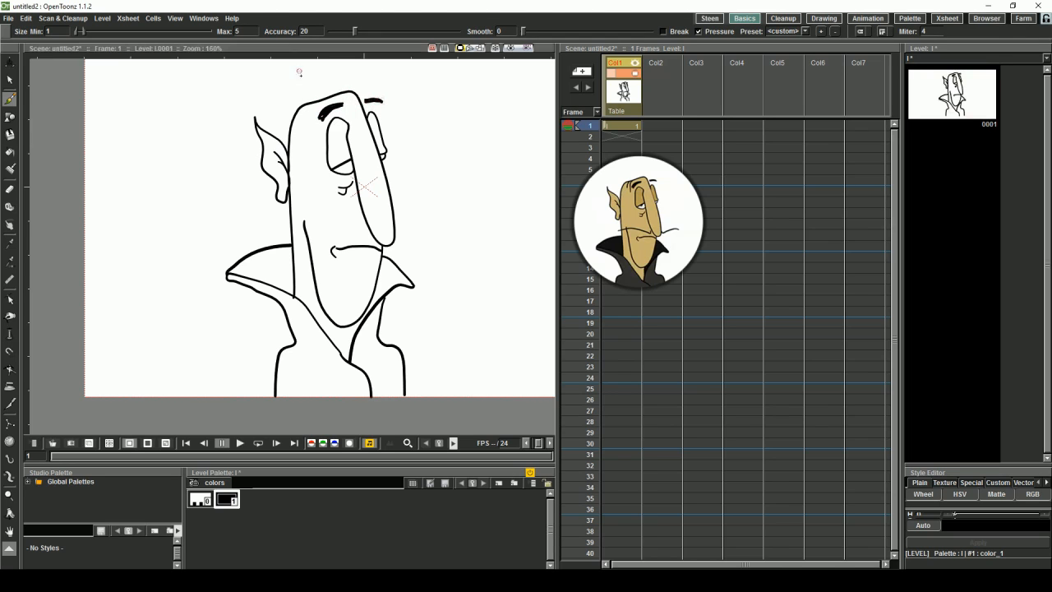
Step: Refine the black outline of the cartoon head on frame 1
{"action": "left_click_drag", "start_coordinate": [283, 224], "coordinate": [395, 233]}
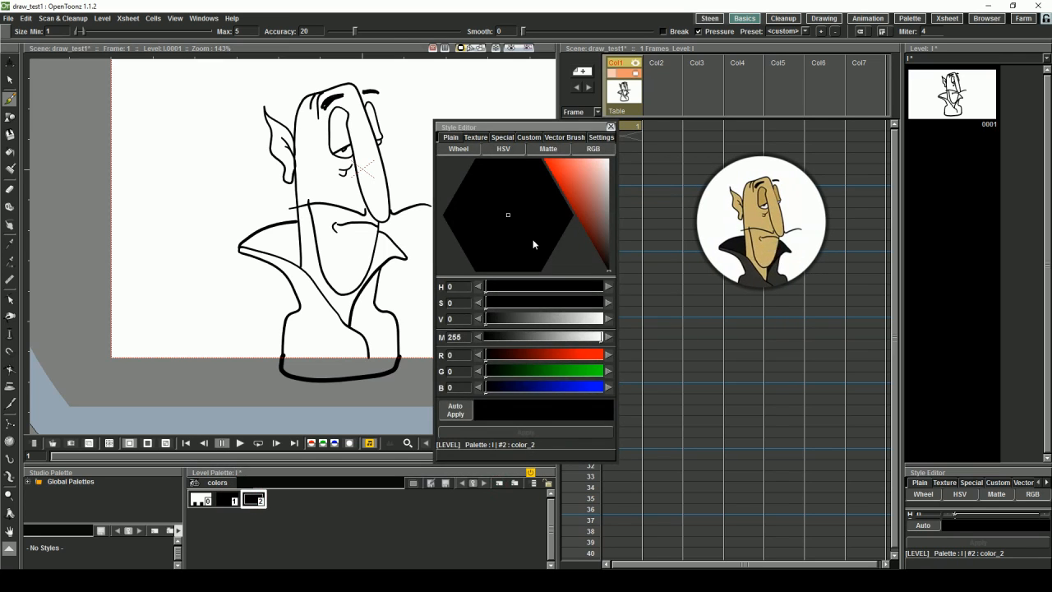
Step: Set the new style to a warm tan HSV colour and lighten it for the head's skin fill
{"action": "left_click", "coordinate": [529, 194]}
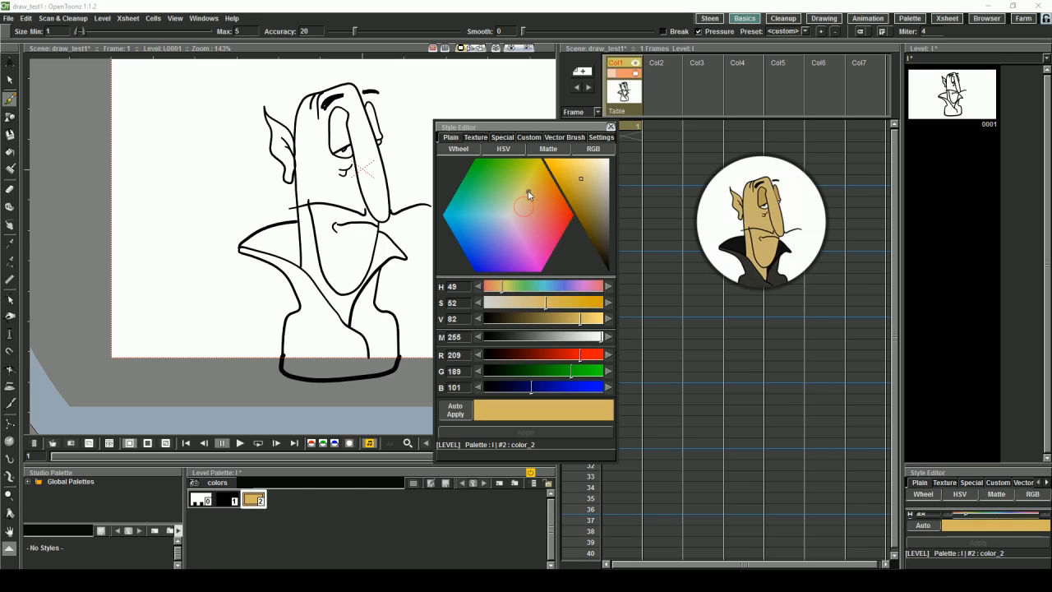
{"action": "left_click", "coordinate": [541, 187]}
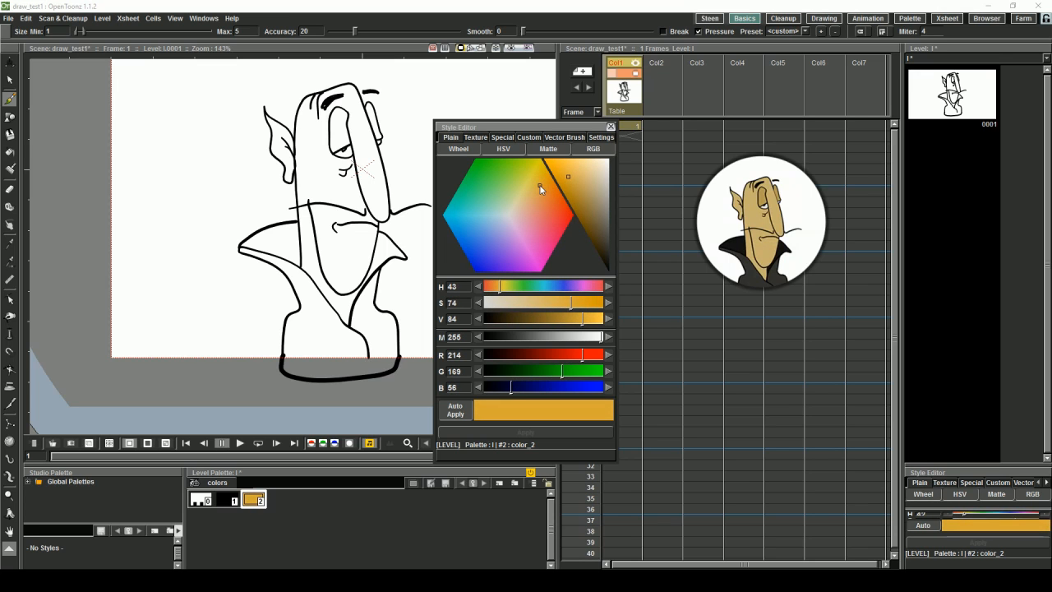
{"action": "left_click", "coordinate": [533, 193]}
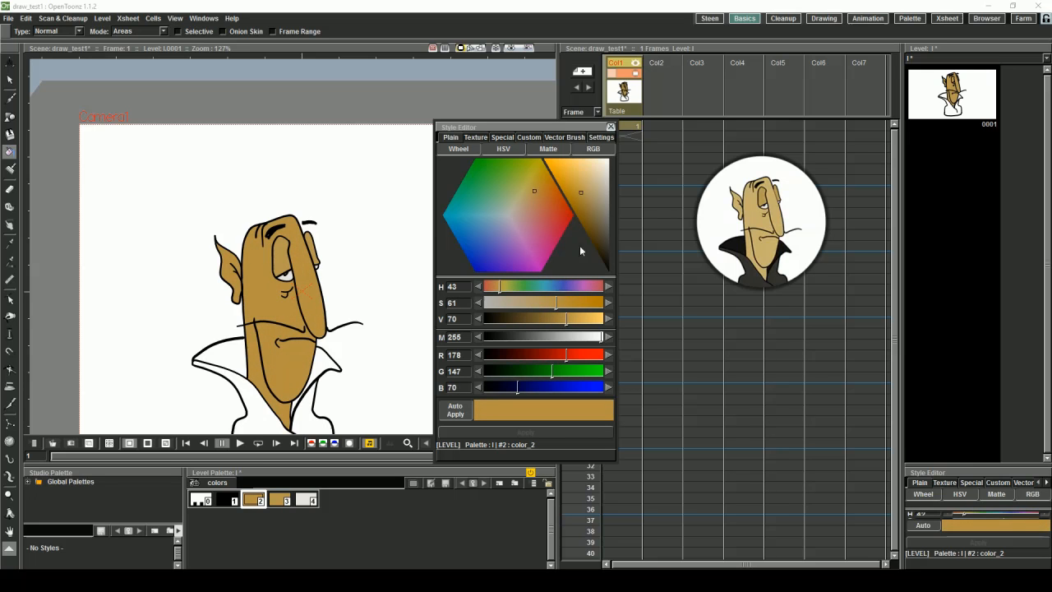
{"action": "left_click", "coordinate": [585, 184]}
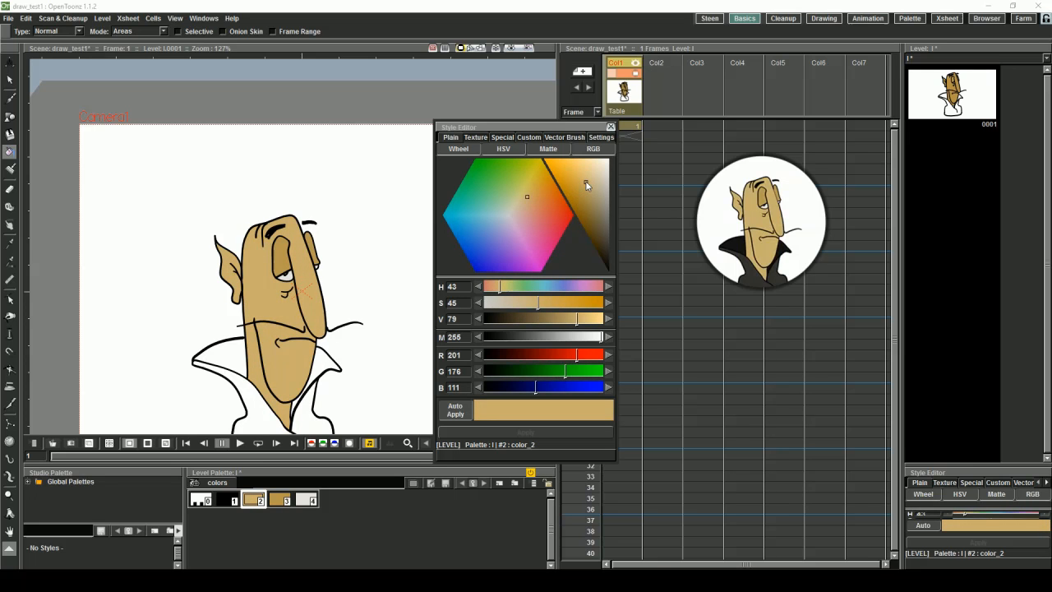
{"action": "left_click", "coordinate": [612, 128]}
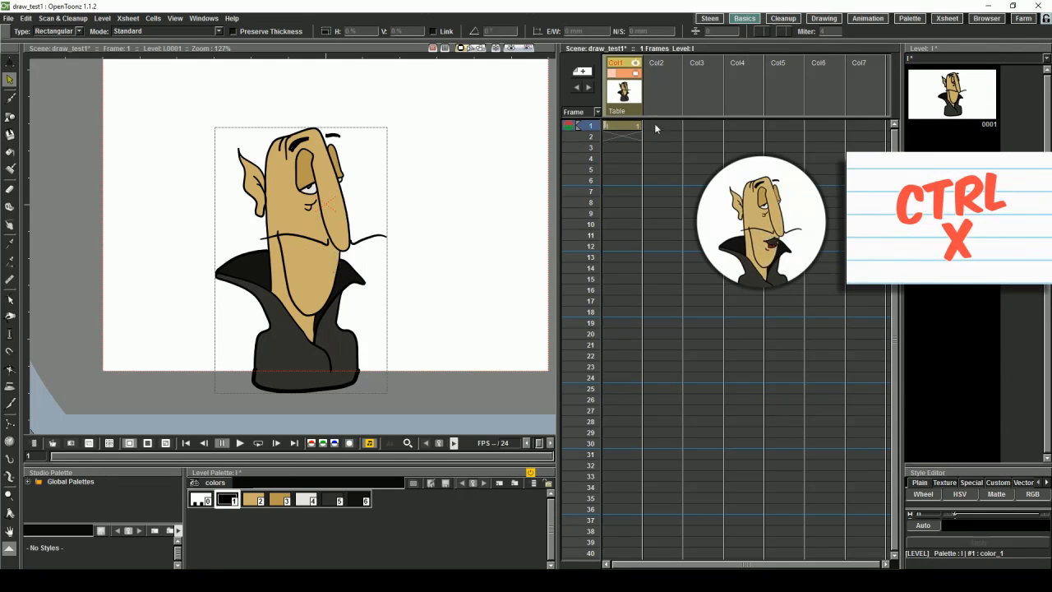
Step: Paste the cut-out character part into its own new Xsheet column
{"action": "key", "text": "ctrl+v"}
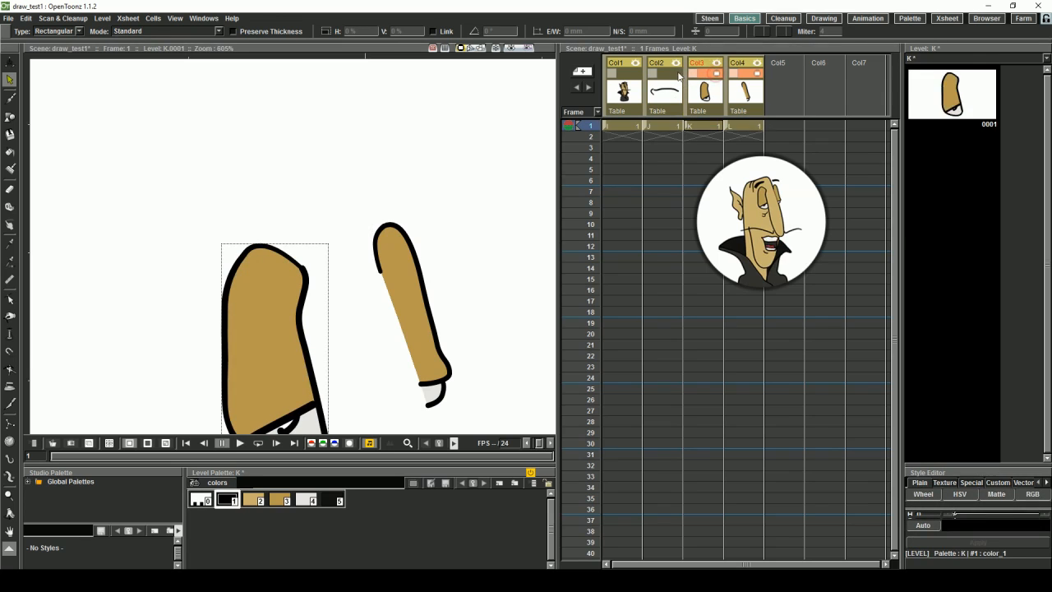
Step: Rename a part's column header after its body part
{"action": "left_click", "coordinate": [697, 90]}
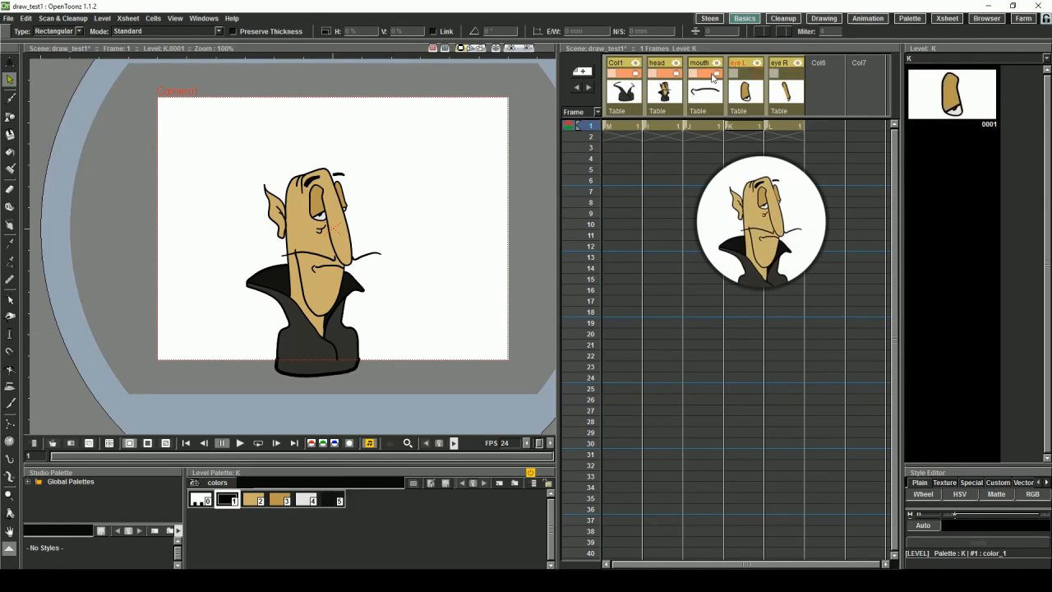
Step: Select the cloak drawing to split it into front and back pieces
{"action": "left_click", "coordinate": [658, 63]}
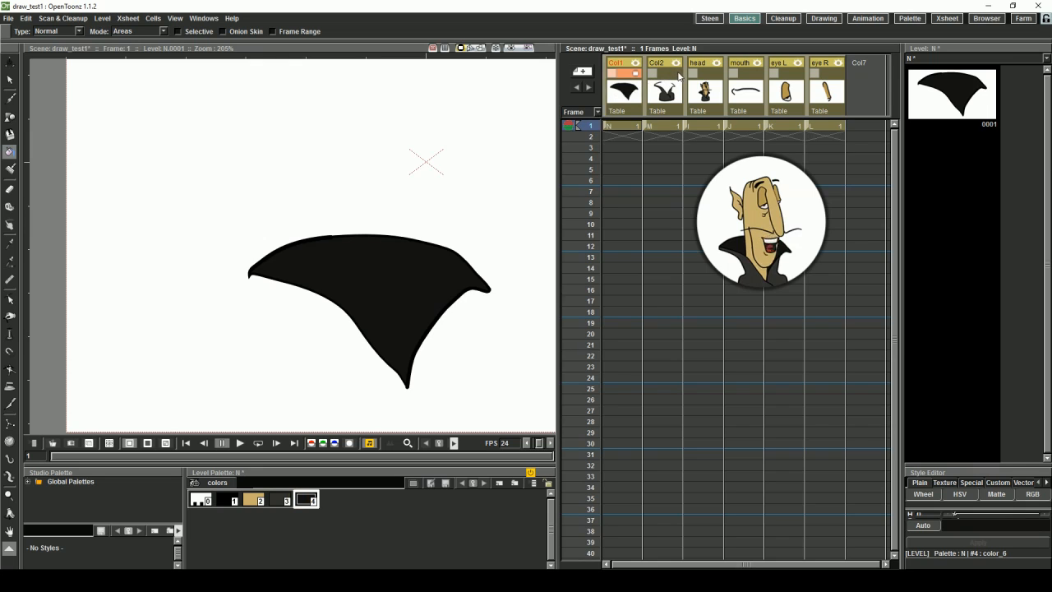
{"action": "mouse_move", "coordinate": [677, 74]}
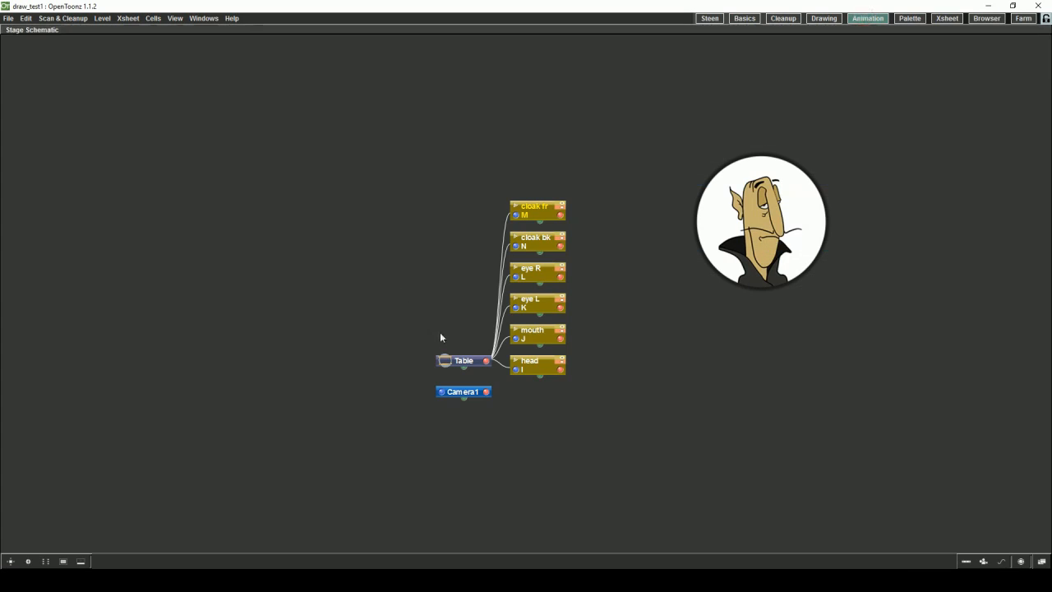
Step: Spread the head, table and cloak nodes apart in the Stage Schematic
{"action": "left_click_drag", "start_coordinate": [539, 365], "coordinate": [419, 279]}
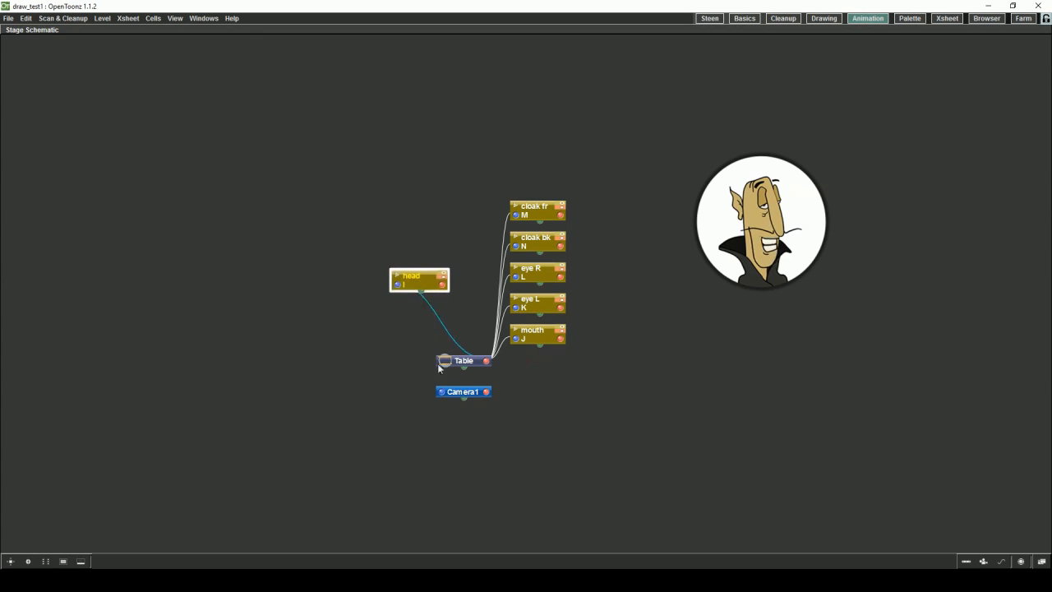
{"action": "left_click_drag", "start_coordinate": [464, 360], "coordinate": [427, 386]}
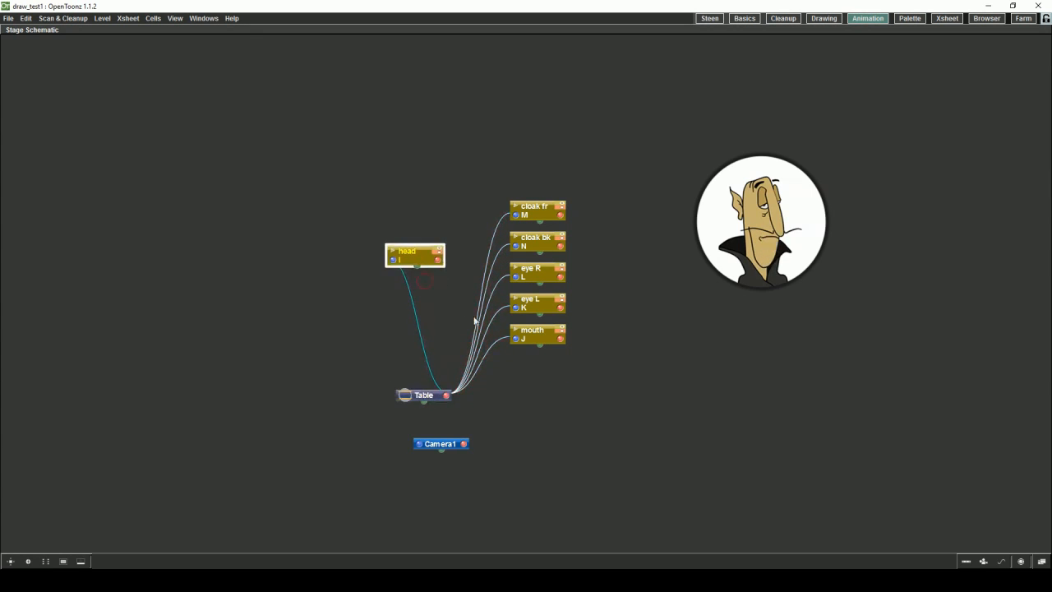
{"action": "left_click_drag", "start_coordinate": [538, 272], "coordinate": [475, 197]}
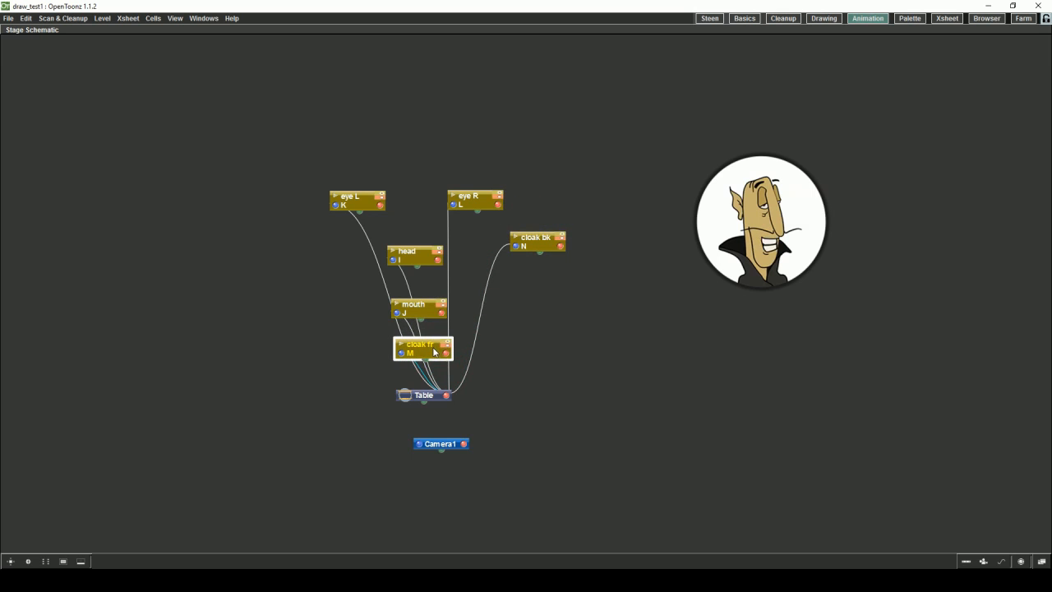
{"action": "left_click_drag", "start_coordinate": [539, 240], "coordinate": [487, 352]}
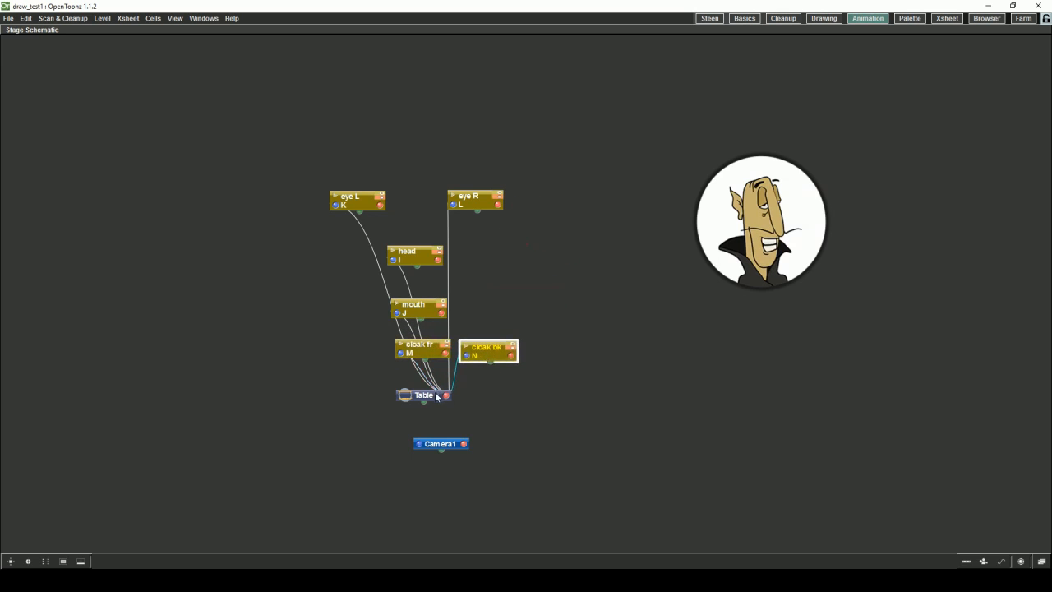
{"action": "left_click_drag", "start_coordinate": [487, 352], "coordinate": [431, 377]}
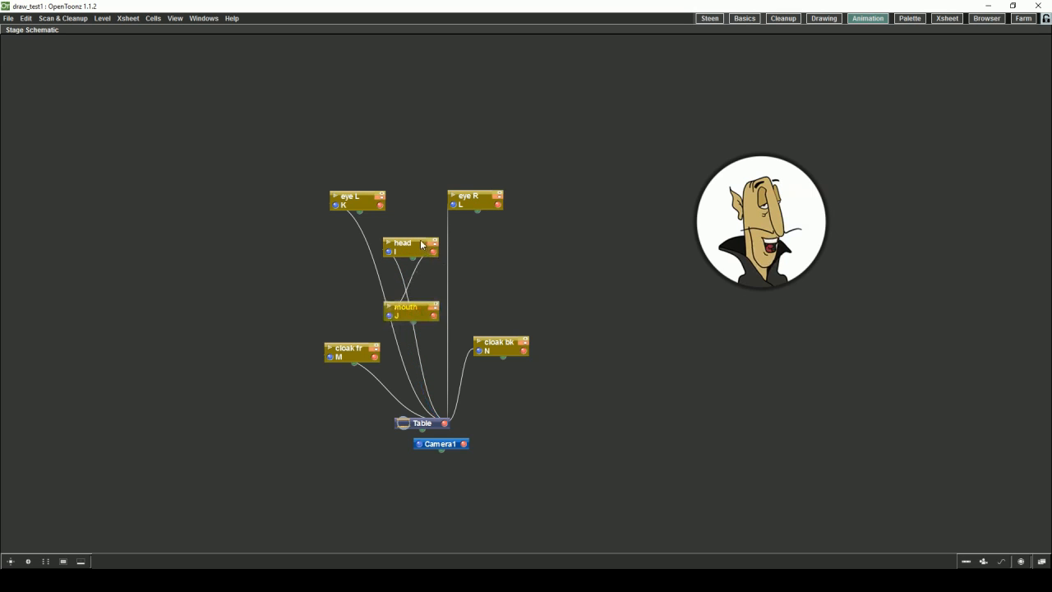
Step: Parent the eye nodes to the head node and arrange the mouth and cloak fr nodes
{"action": "left_click", "coordinate": [356, 200]}
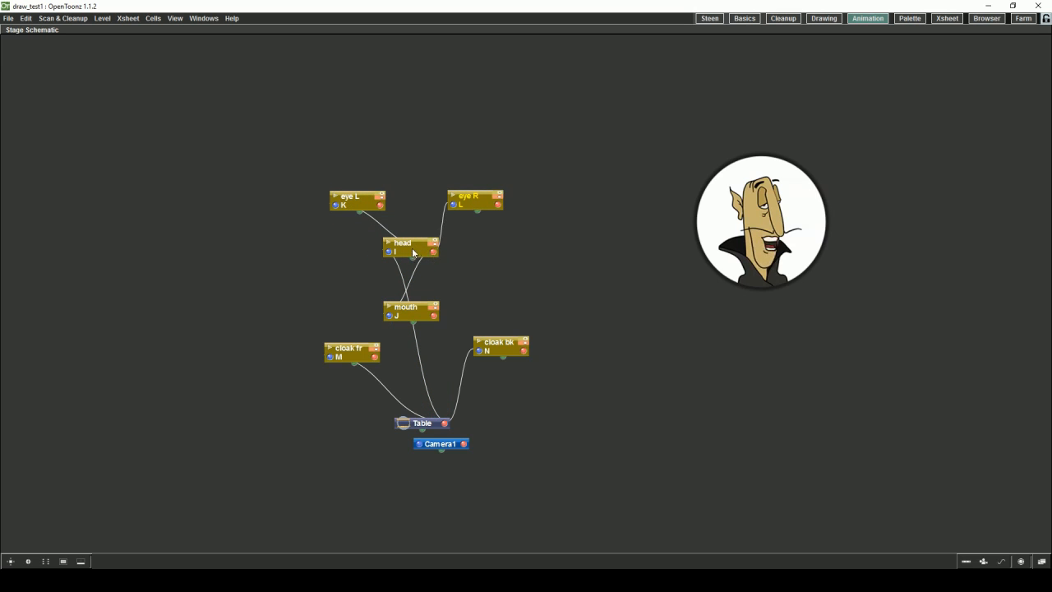
{"action": "left_click", "coordinate": [411, 304]}
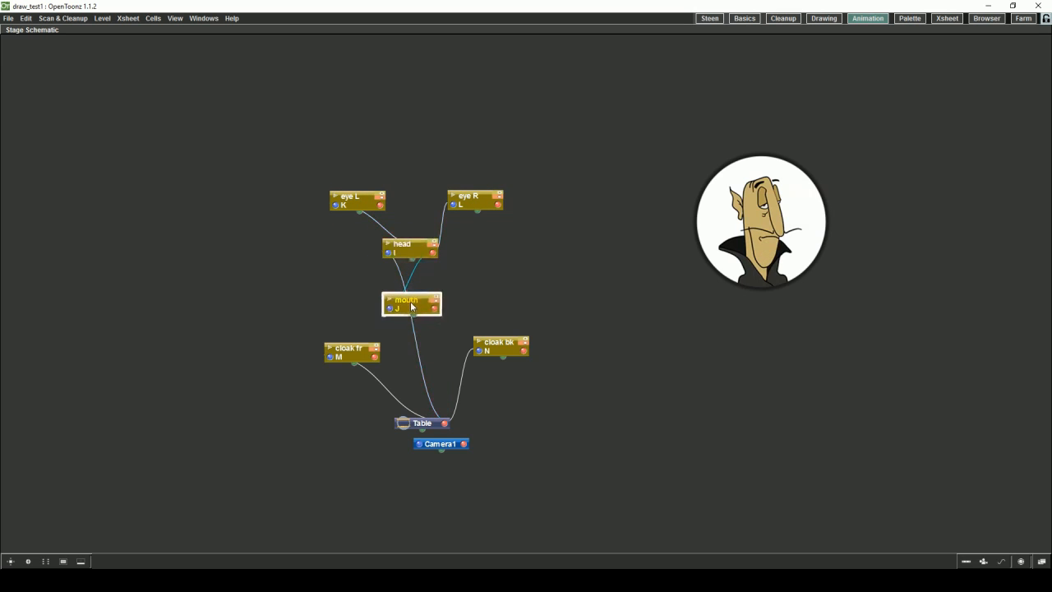
{"action": "left_click", "coordinate": [347, 344]}
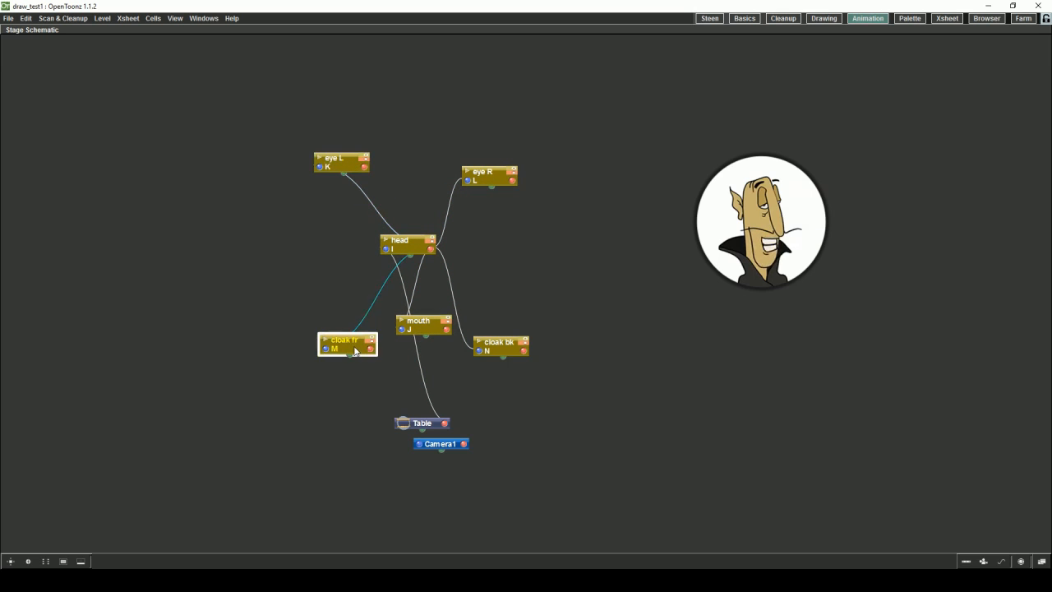
{"action": "left_click_drag", "start_coordinate": [347, 344], "coordinate": [333, 322]}
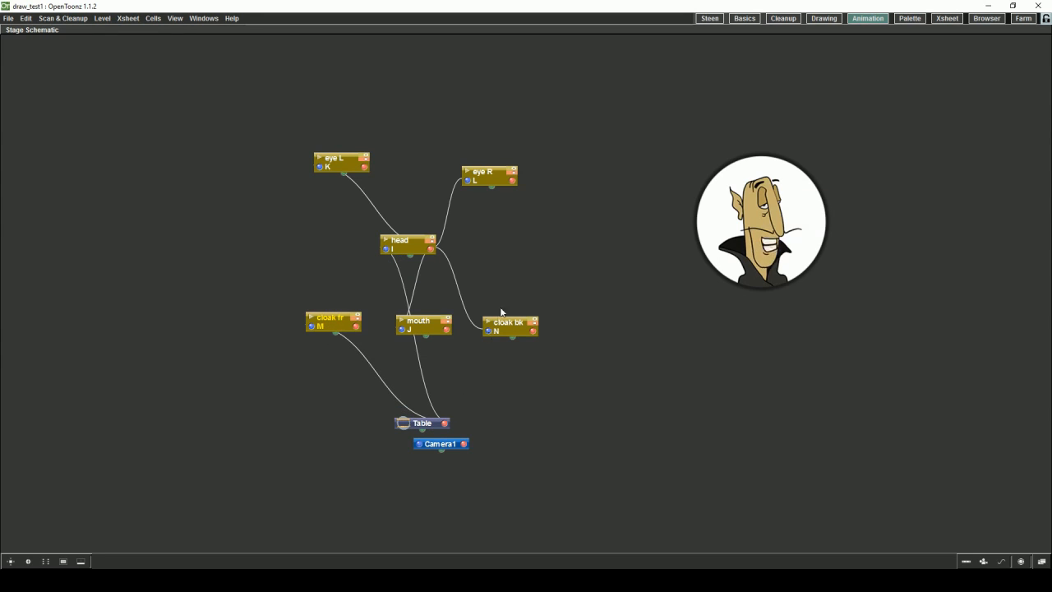
{"action": "left_click", "coordinate": [506, 326]}
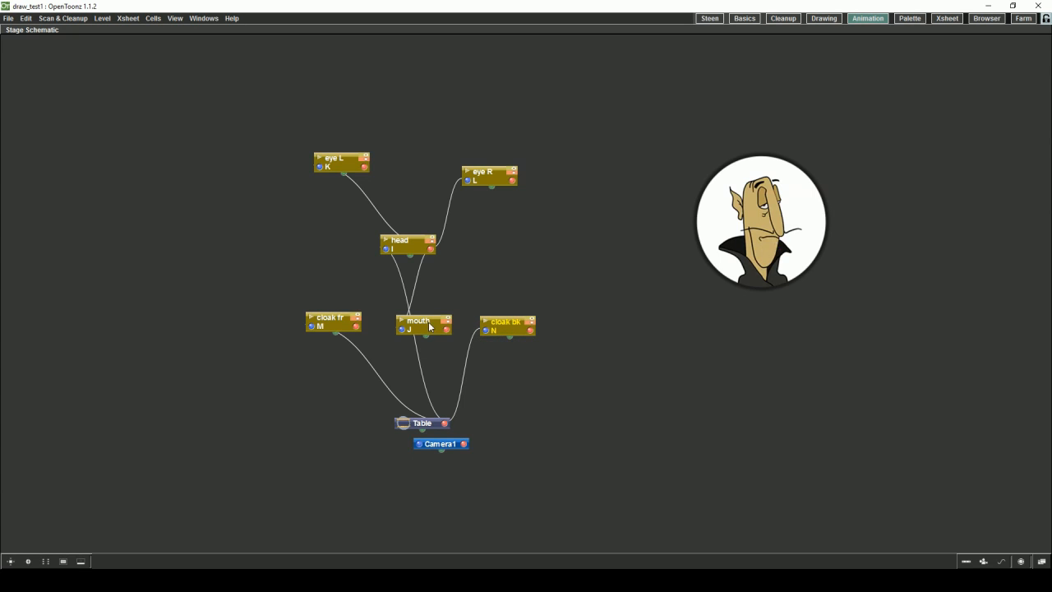
{"action": "mouse_move", "coordinate": [714, 92]}
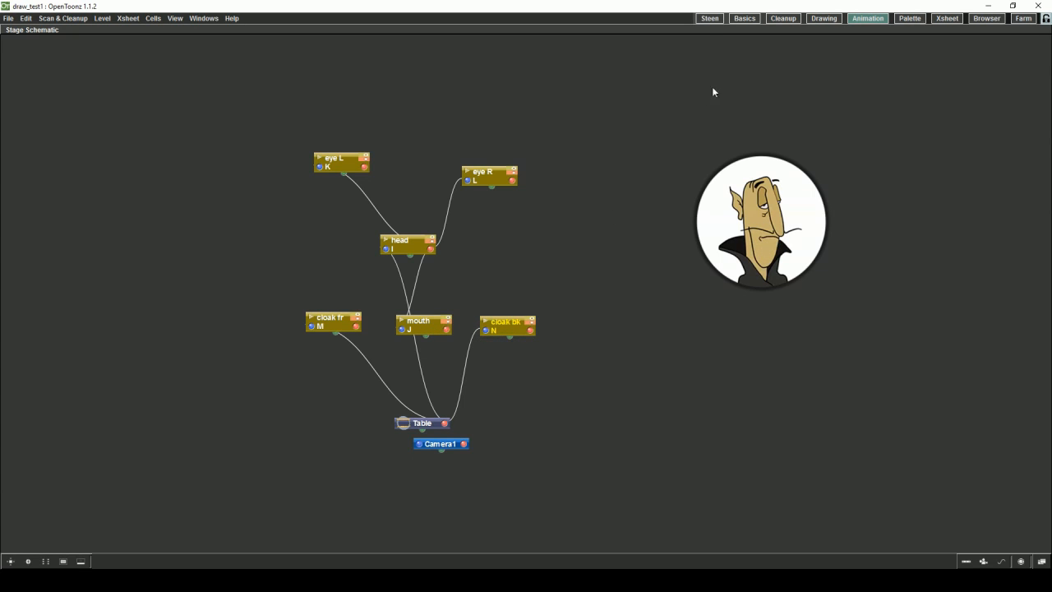
Step: Move the head column's pivot centre down to the base of the neck with the Animate tool
{"action": "left_click", "coordinate": [744, 18]}
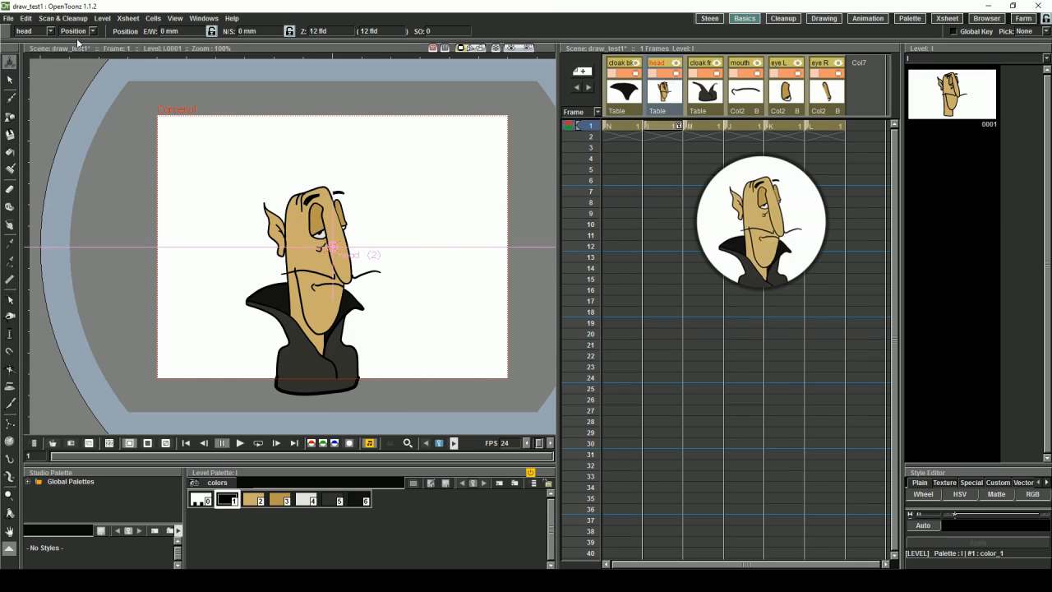
{"action": "left_click", "coordinate": [89, 31]}
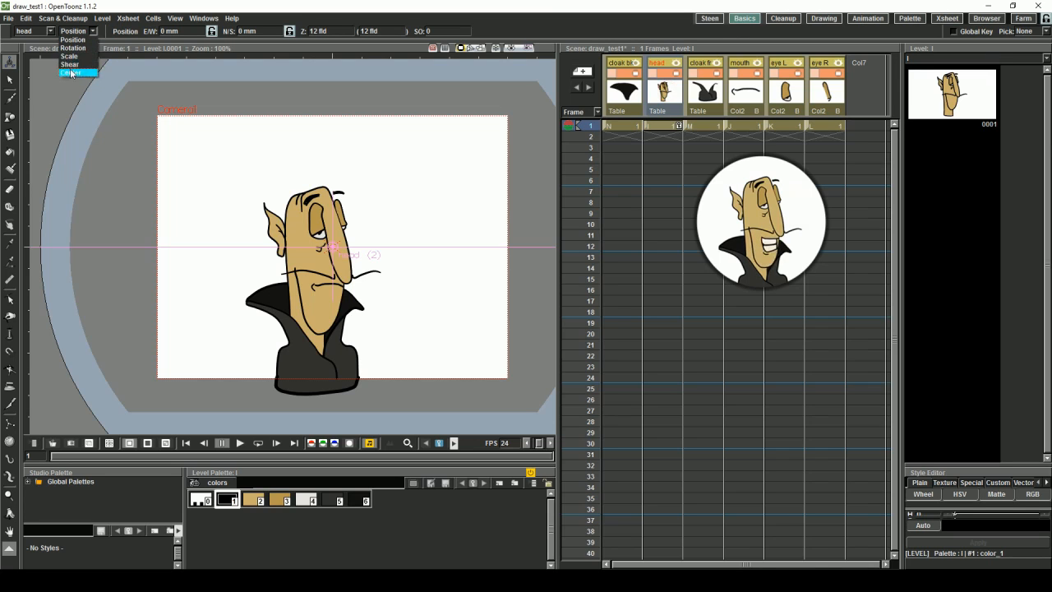
{"action": "left_click", "coordinate": [74, 72]}
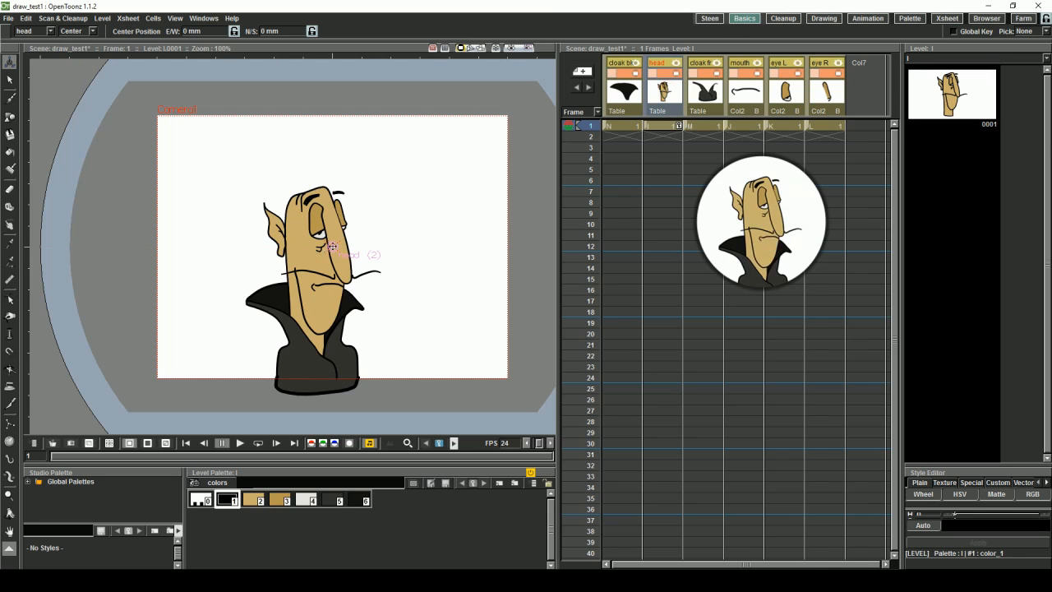
{"action": "left_click_drag", "start_coordinate": [332, 246], "coordinate": [315, 292]}
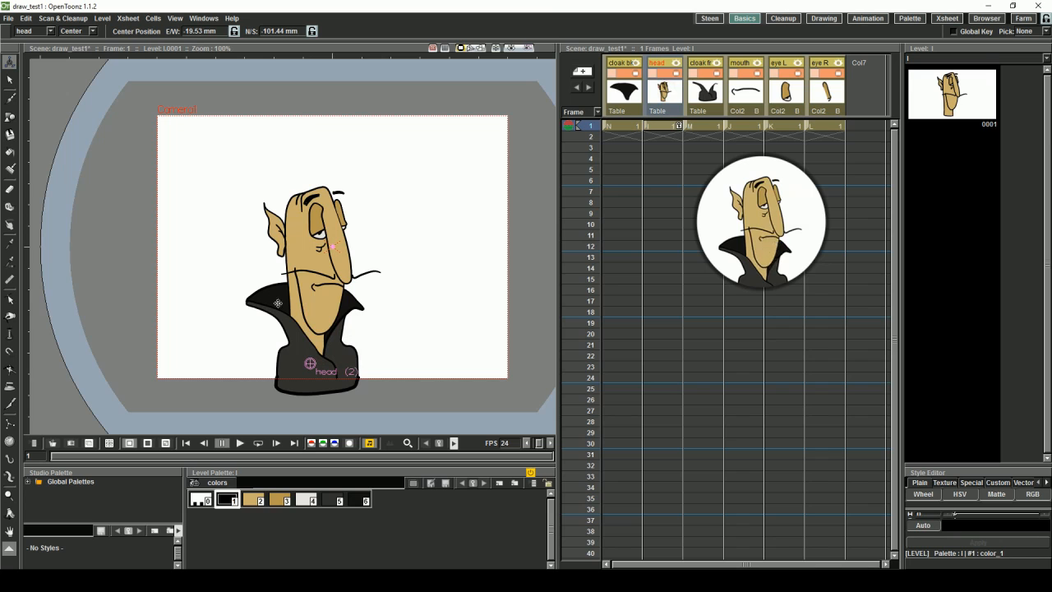
{"action": "left_click", "coordinate": [77, 30]}
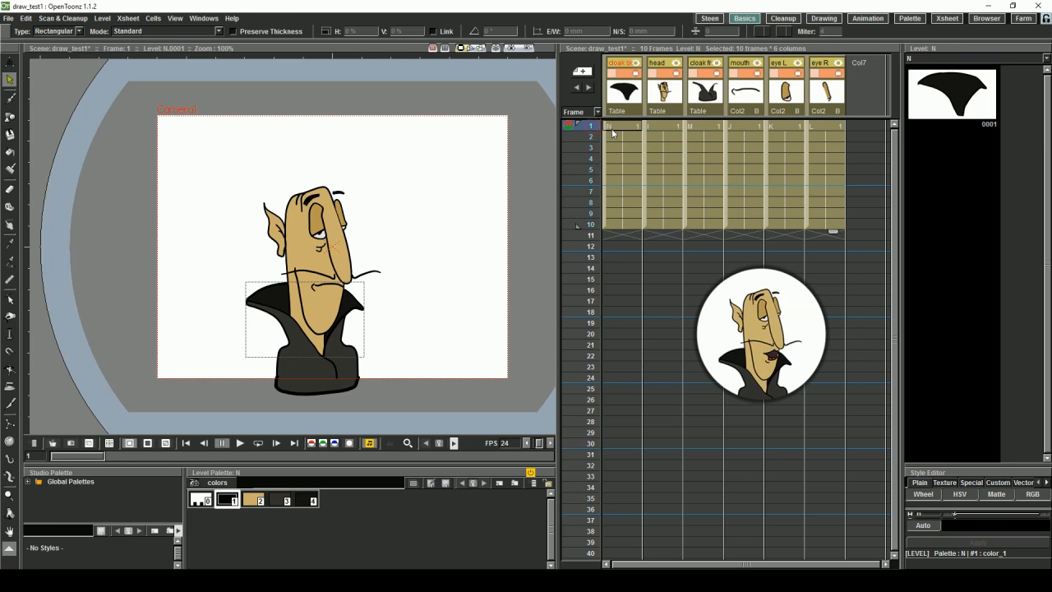
Step: Show the first column's level, then the mouth level's drawing in the Level Strip
{"action": "left_click", "coordinate": [746, 129]}
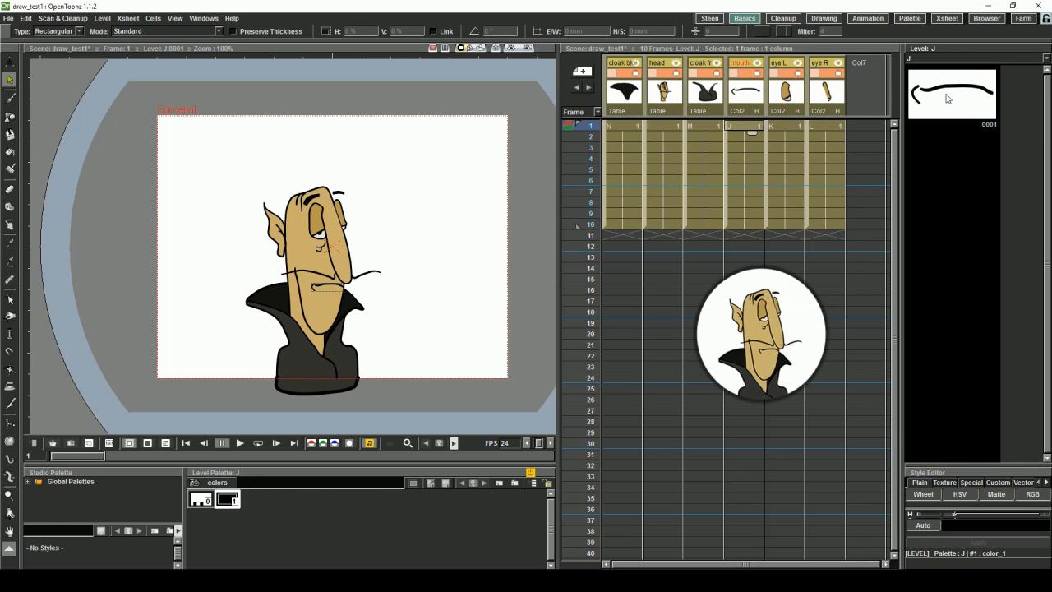
{"action": "left_click", "coordinate": [950, 93]}
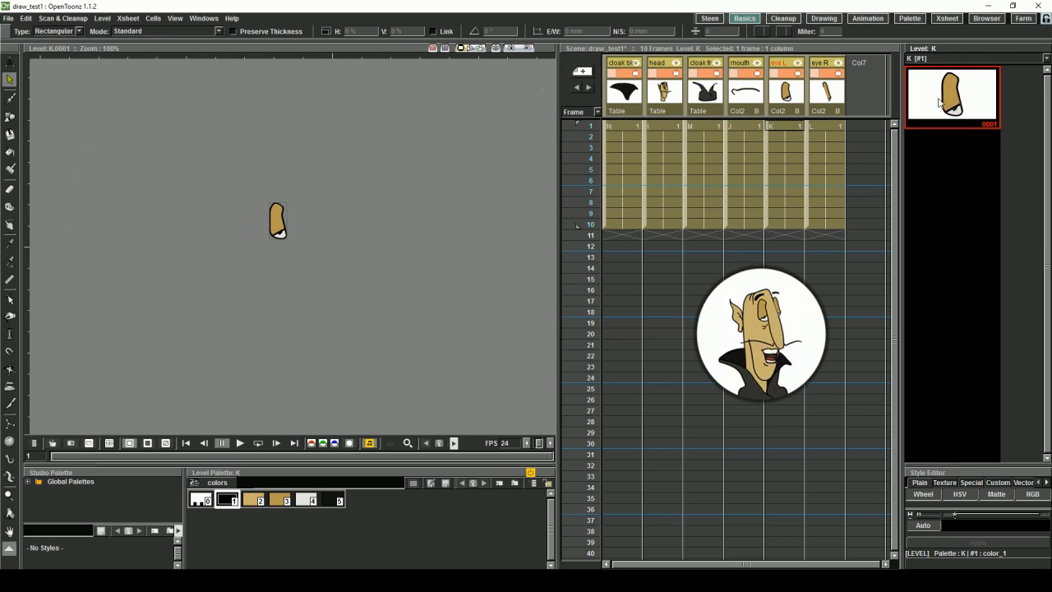
Step: Add drawings 2 through 10 to the mouth level via Add Frames (step 1)
{"action": "right_click", "coordinate": [952, 97]}
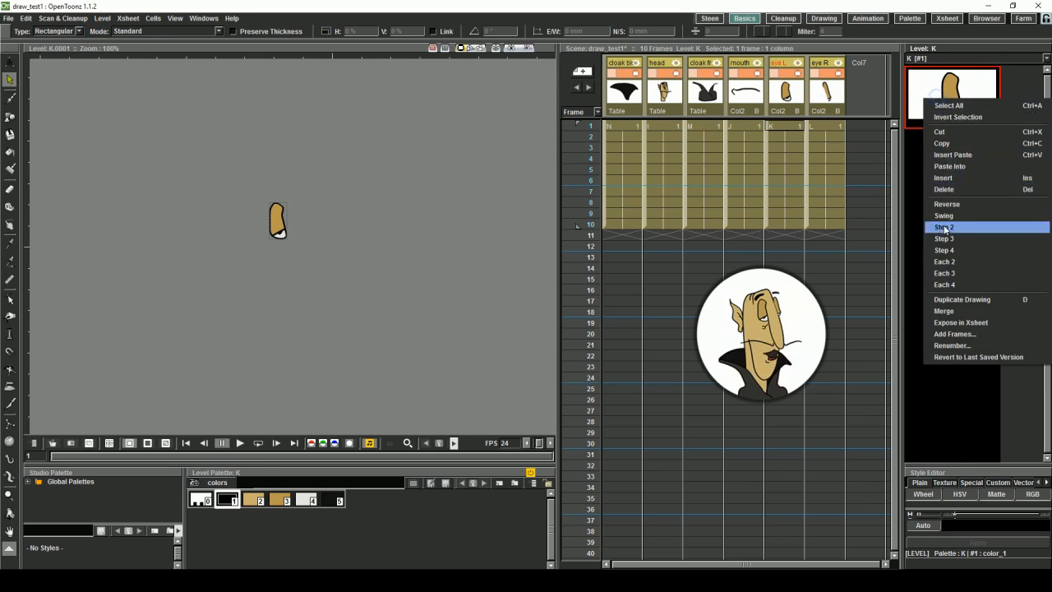
{"action": "left_click", "coordinate": [954, 333]}
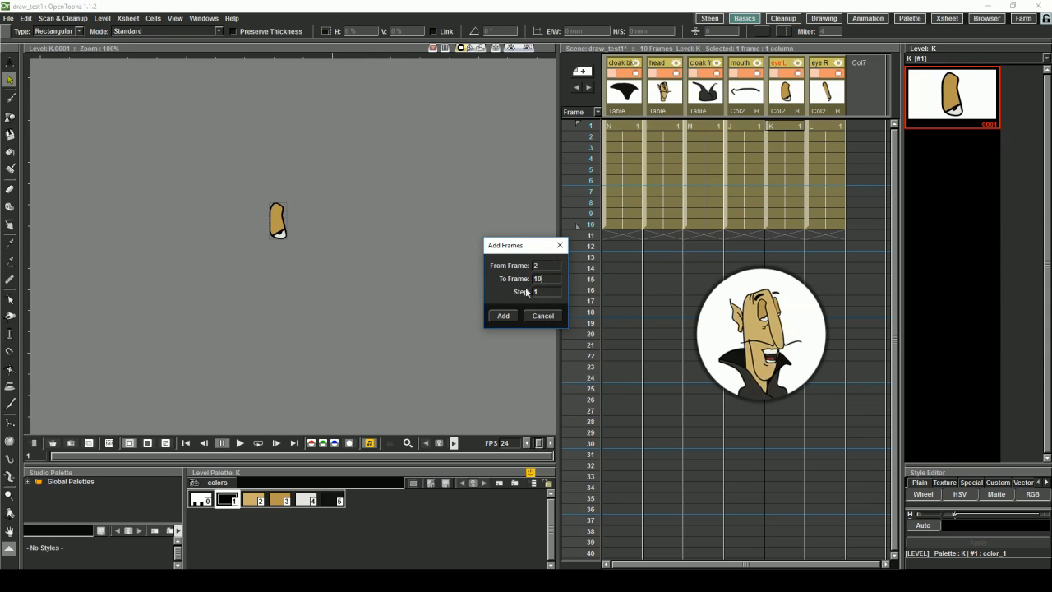
{"action": "left_click", "coordinate": [503, 315]}
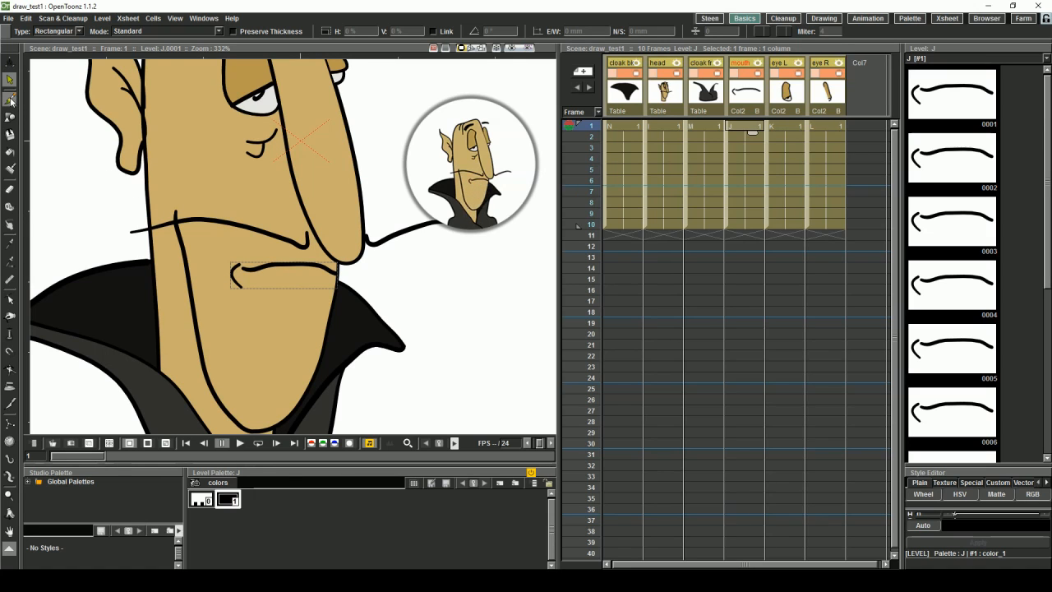
Step: Begin redrawing the frame 1 mouth as an open mouth with teeth and tongue
{"action": "left_click", "coordinate": [9, 99]}
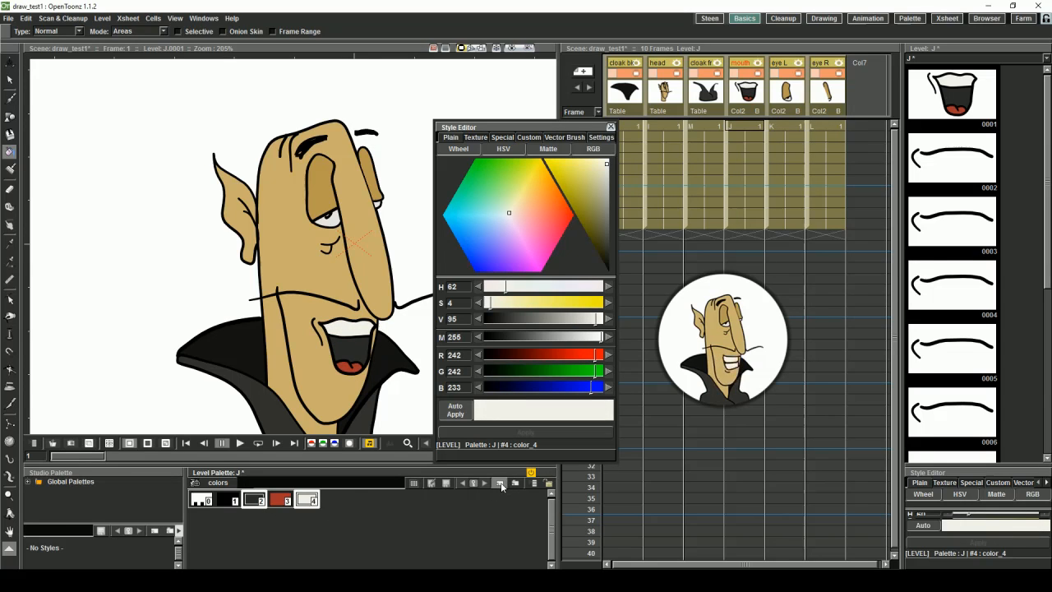
Step: Switch the Level Palette to List View and rename the mouth styles to 'mouth inside' and 'tongue'
{"action": "left_click", "coordinate": [533, 484]}
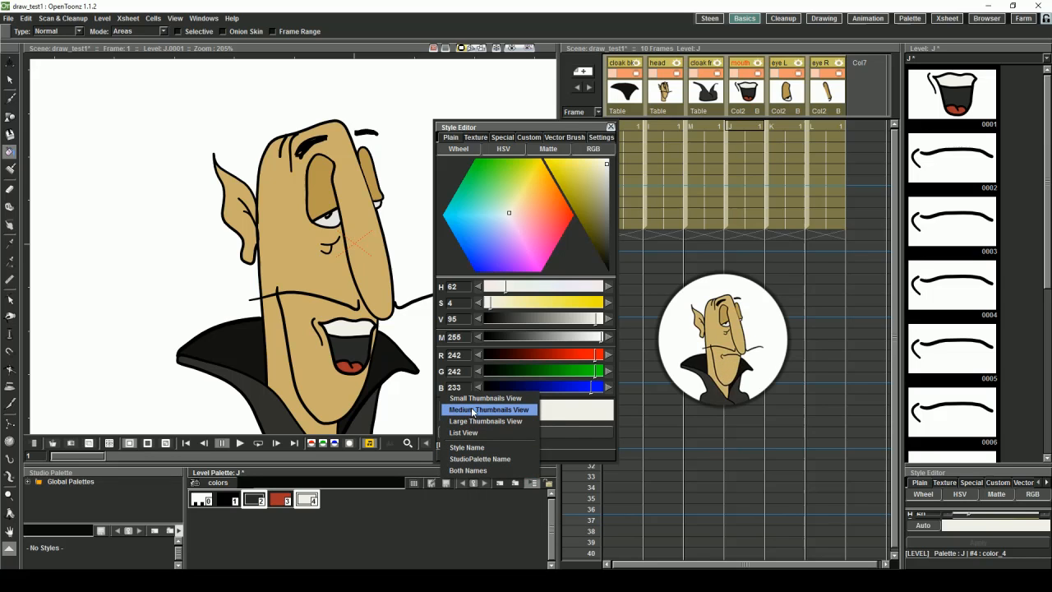
{"action": "mouse_move", "coordinate": [464, 433]}
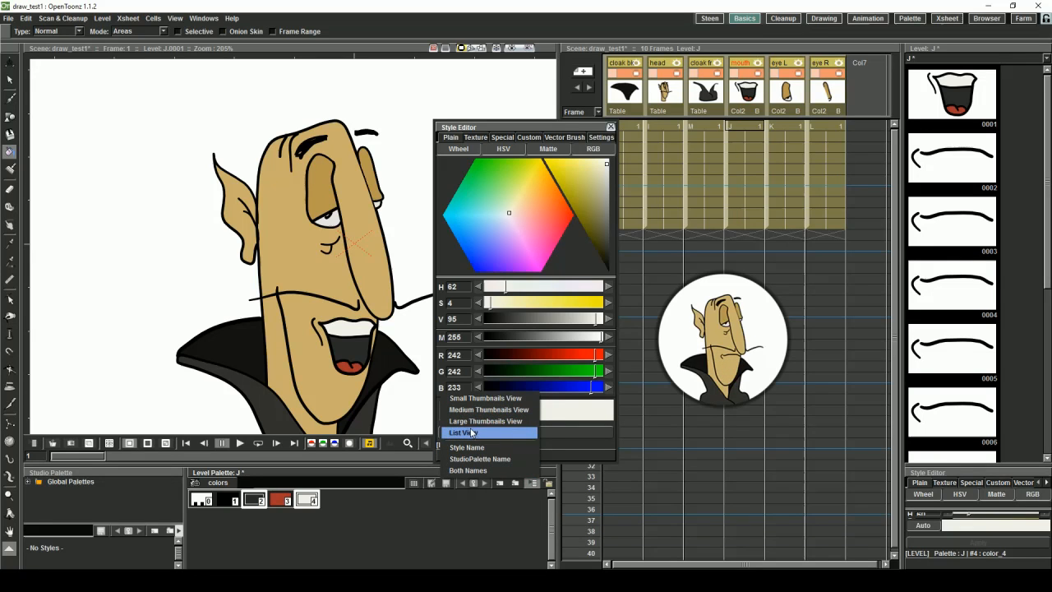
{"action": "left_click", "coordinate": [464, 432]}
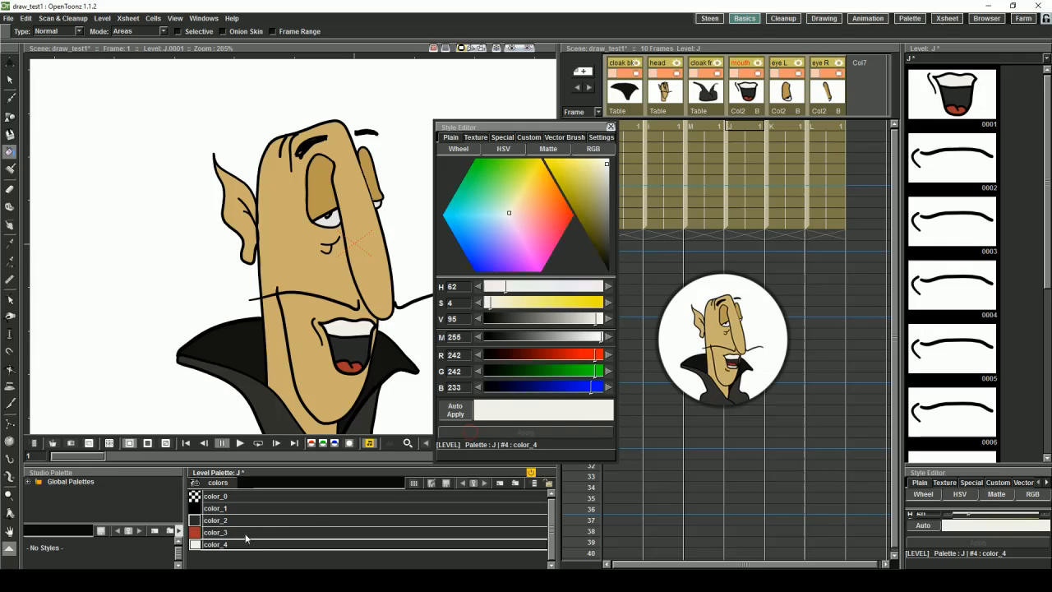
{"action": "left_click", "coordinate": [214, 519]}
{"action": "type", "text": "tongue"}
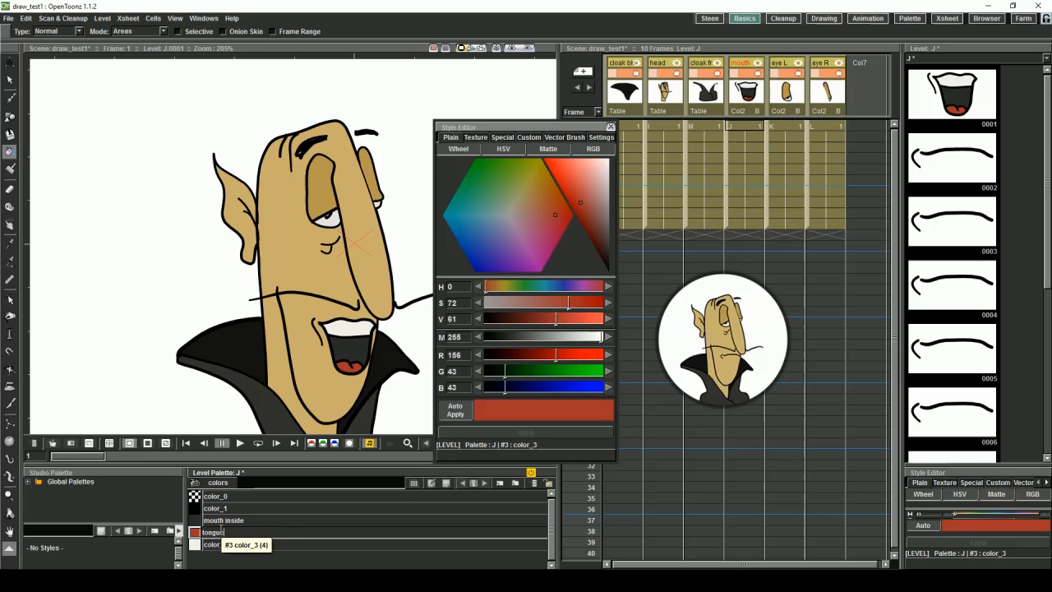
{"action": "left_click", "coordinate": [207, 544]}
{"action": "type", "text": "teeth"}
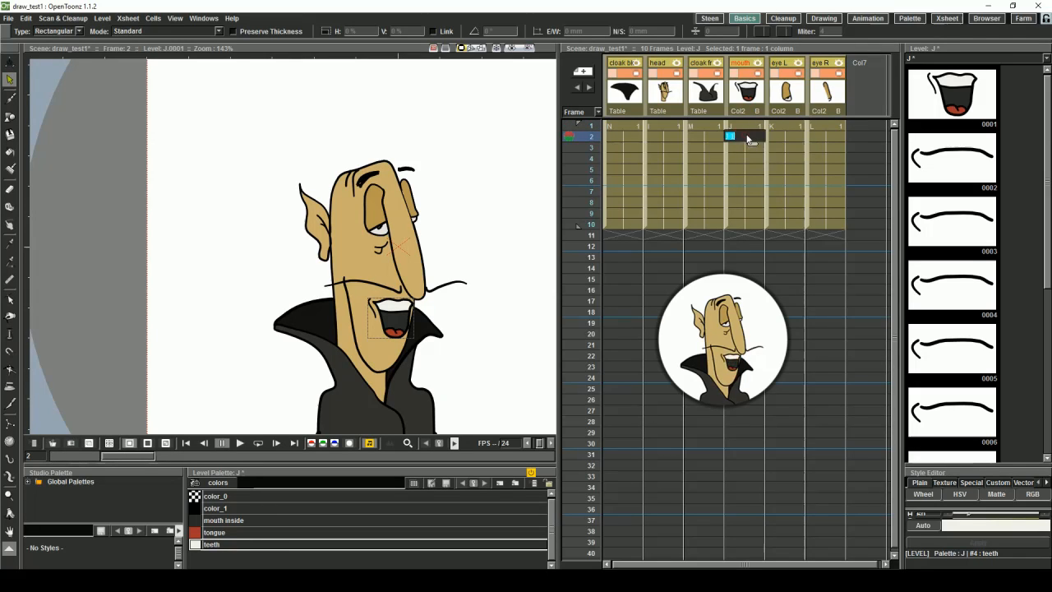
Step: Draw the wide teeth-baring grin on frame 2 of the mouth column, checking it against frame 1
{"action": "left_click", "coordinate": [743, 148]}
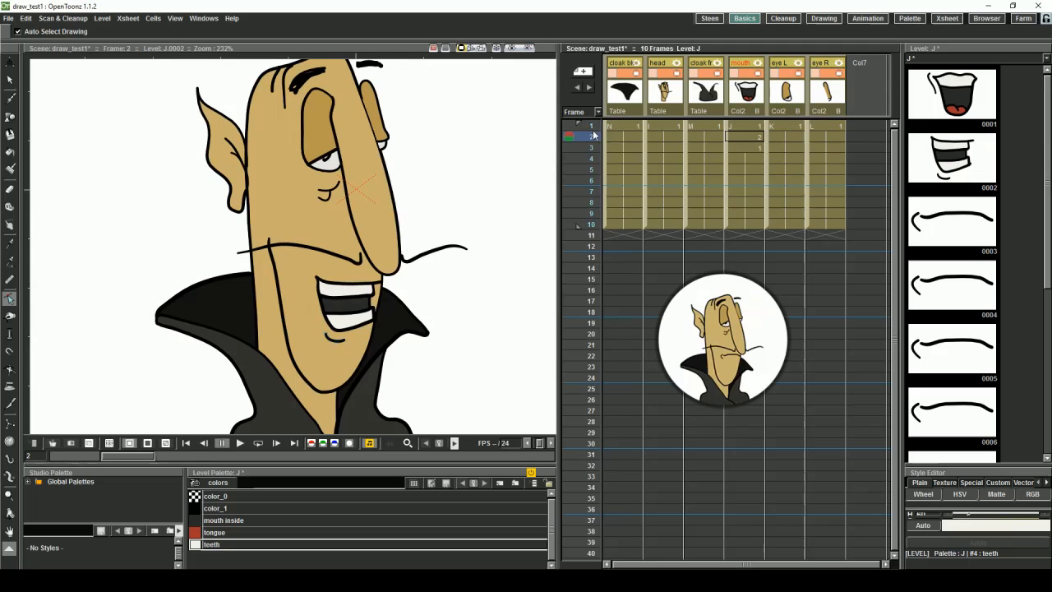
{"action": "left_click", "coordinate": [592, 137]}
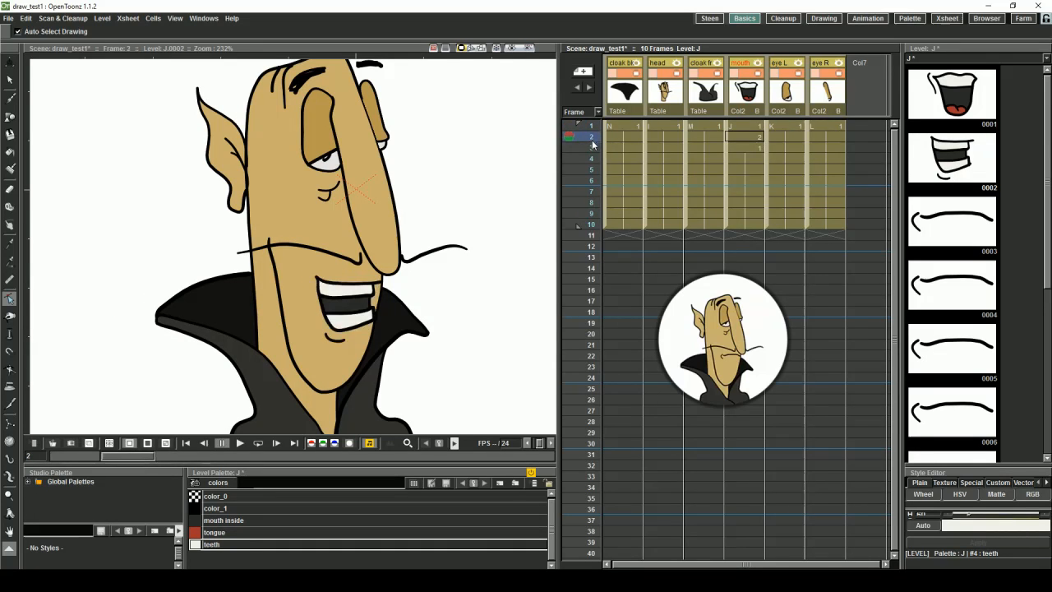
{"action": "left_click", "coordinate": [592, 137]}
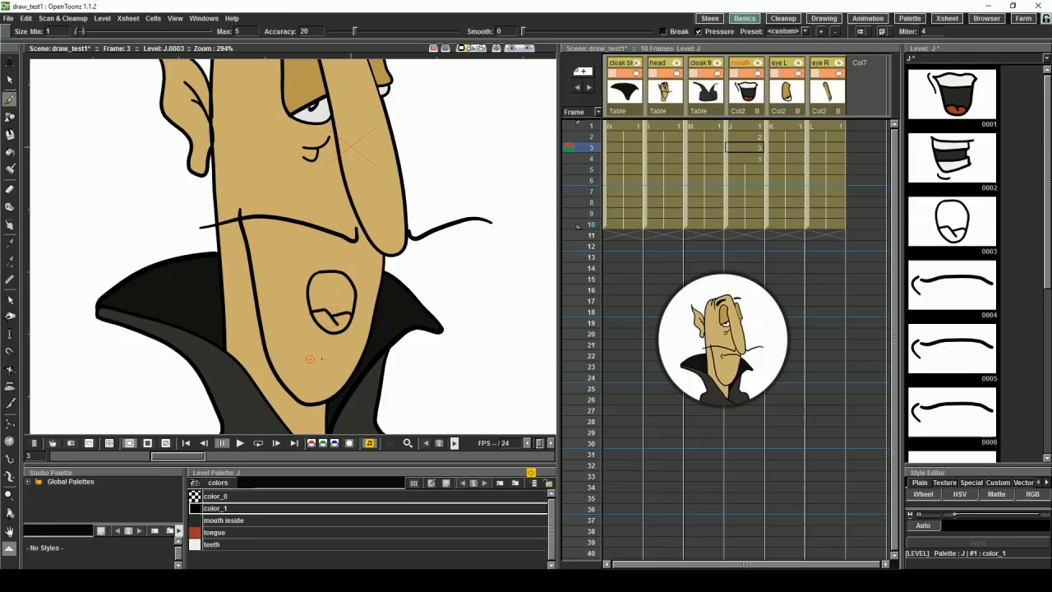
Step: Add the tongue line inside the round mouth on frame 3 and fill it with the tongue colour
{"action": "left_click_drag", "start_coordinate": [314, 344], "coordinate": [337, 344]}
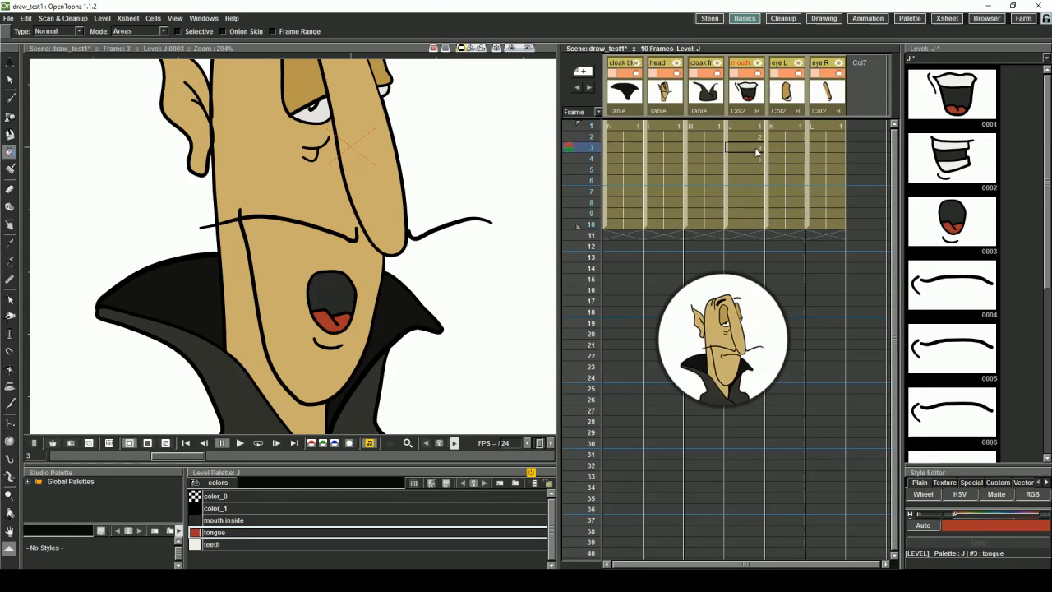
{"action": "left_click", "coordinate": [743, 158]}
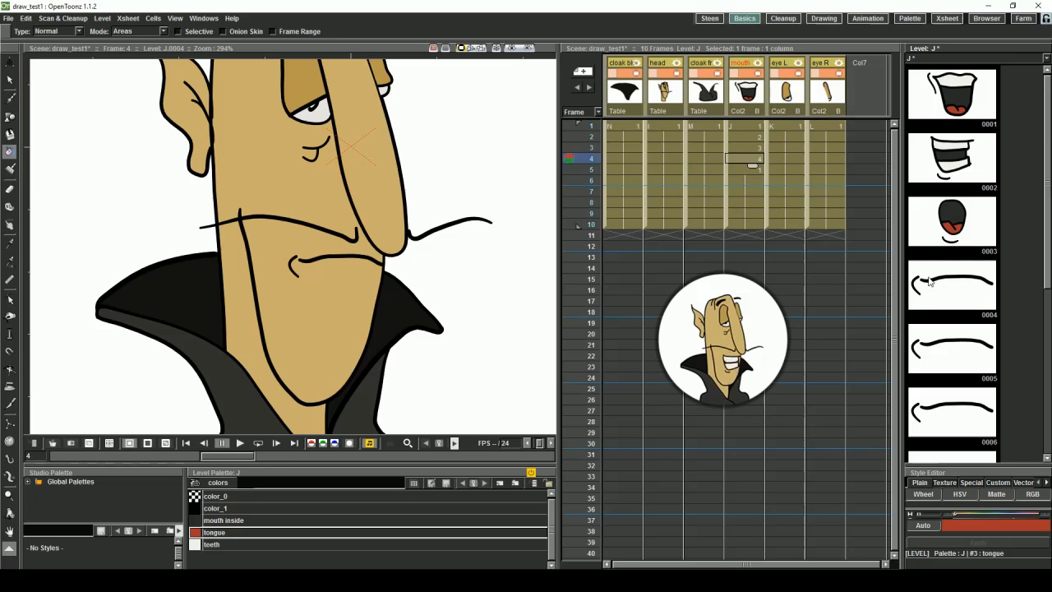
Step: Redraw drawing 0004 as a small oval mouth filled with the mouth inside colour
{"action": "left_click", "coordinate": [950, 286]}
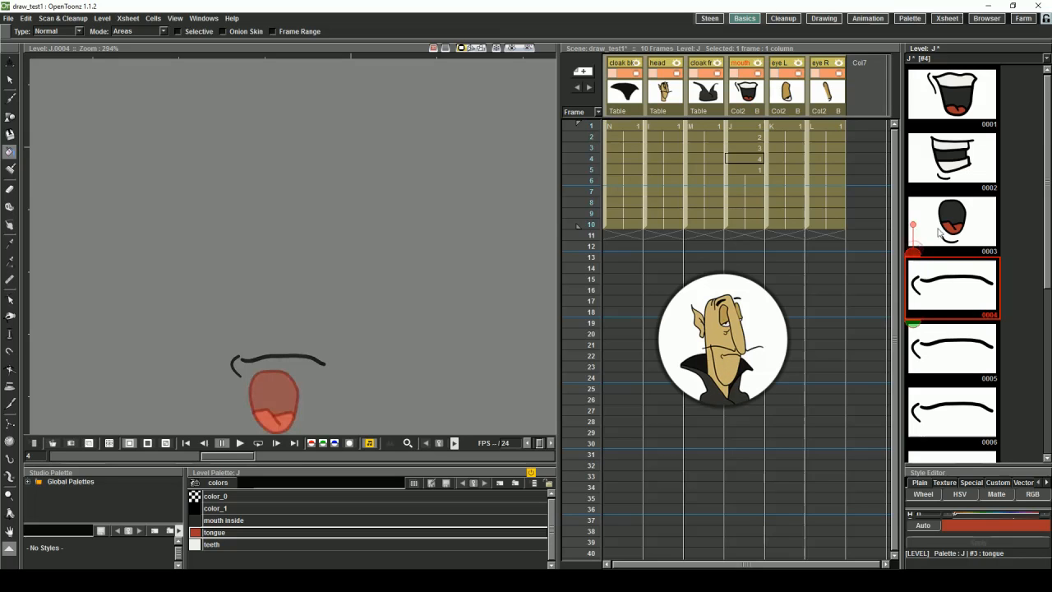
{"action": "mouse_move", "coordinate": [684, 267]}
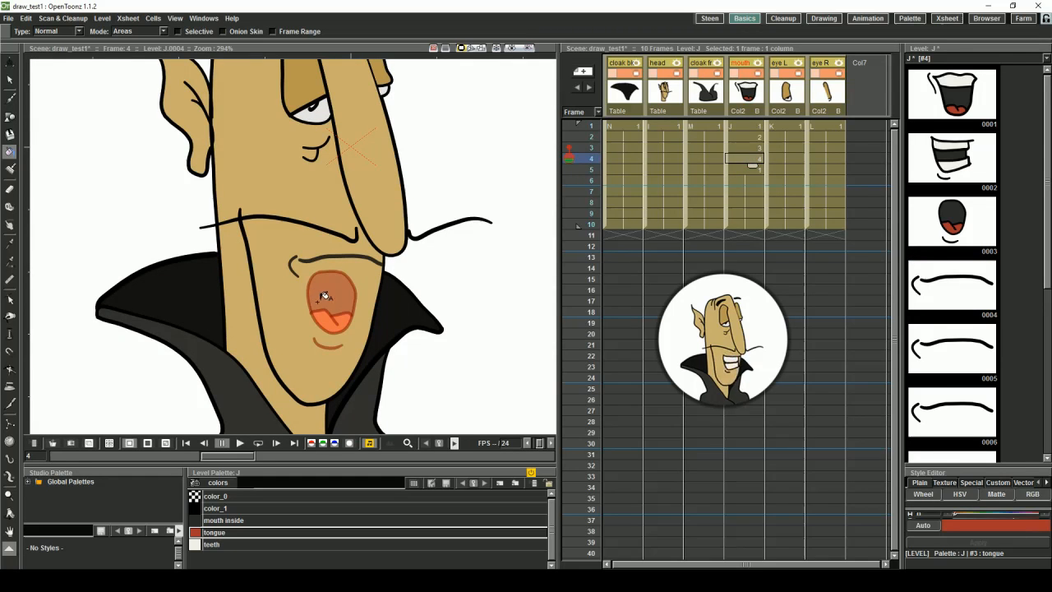
{"action": "left_click", "coordinate": [10, 99]}
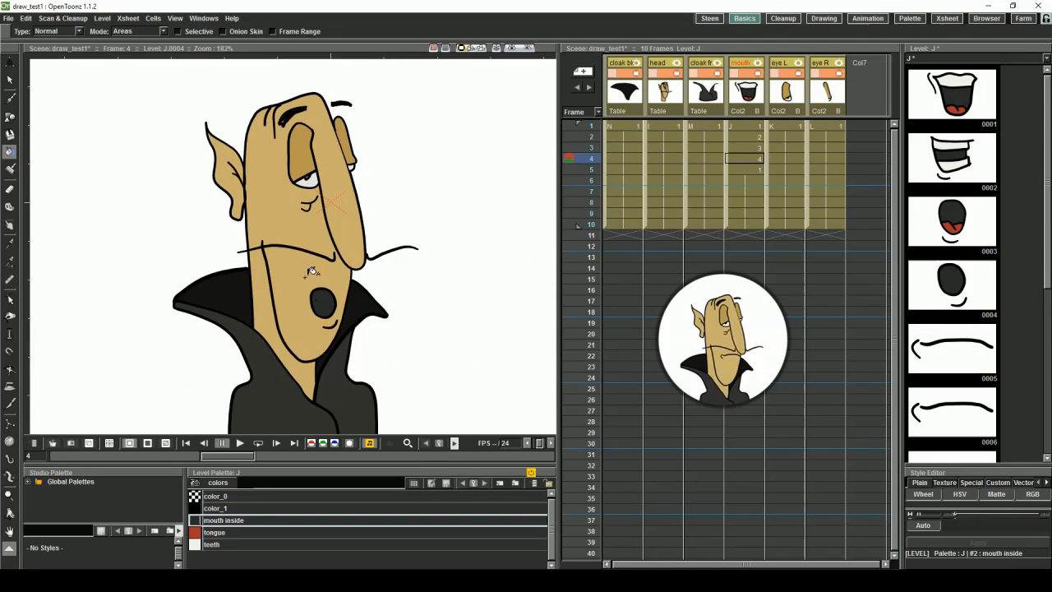
Step: Redraw drawing 0005 as a broad toothy grin, referencing the second mouth drawing
{"action": "left_click", "coordinate": [10, 79]}
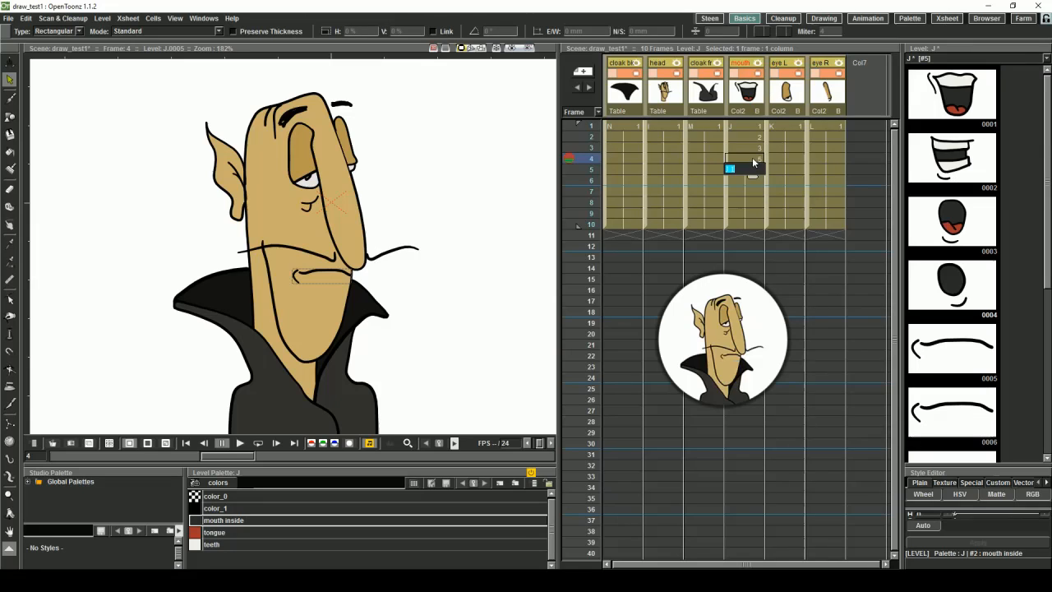
{"action": "left_click", "coordinate": [743, 158]}
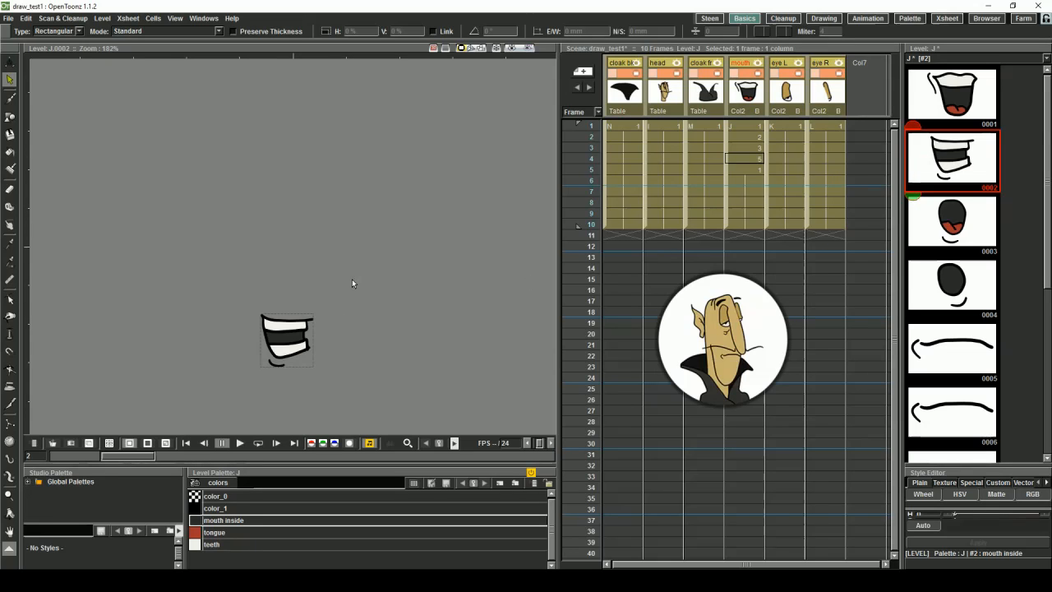
{"action": "mouse_move", "coordinate": [240, 299]}
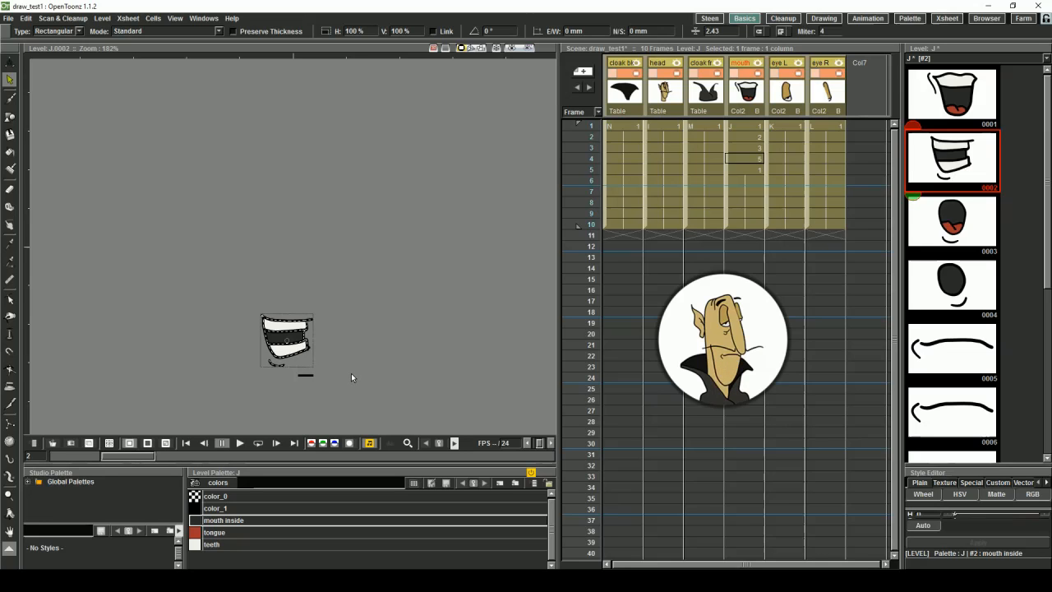
{"action": "mouse_move", "coordinate": [954, 358]}
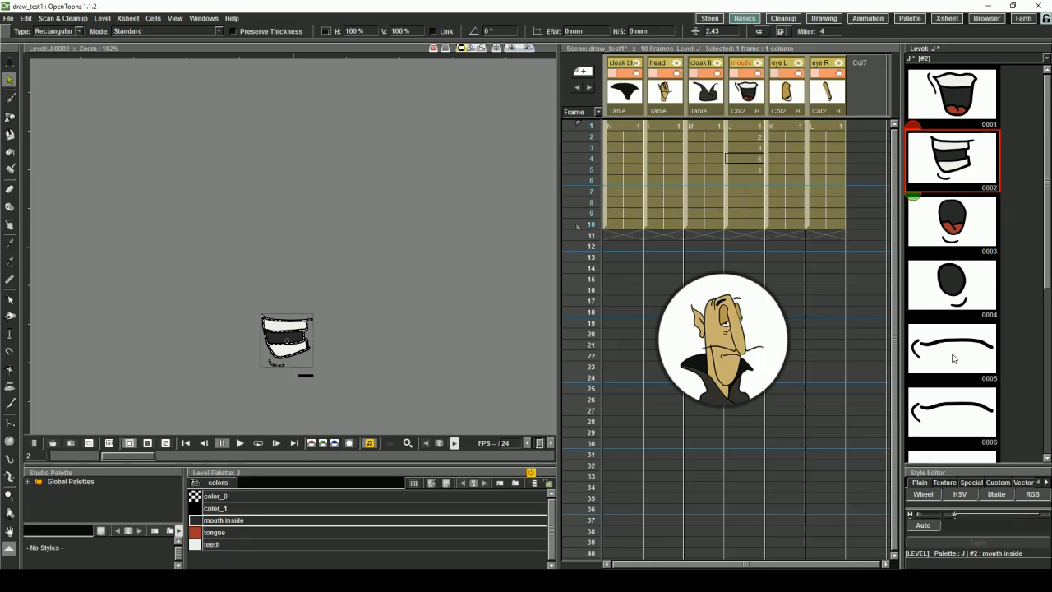
{"action": "left_click", "coordinate": [952, 352]}
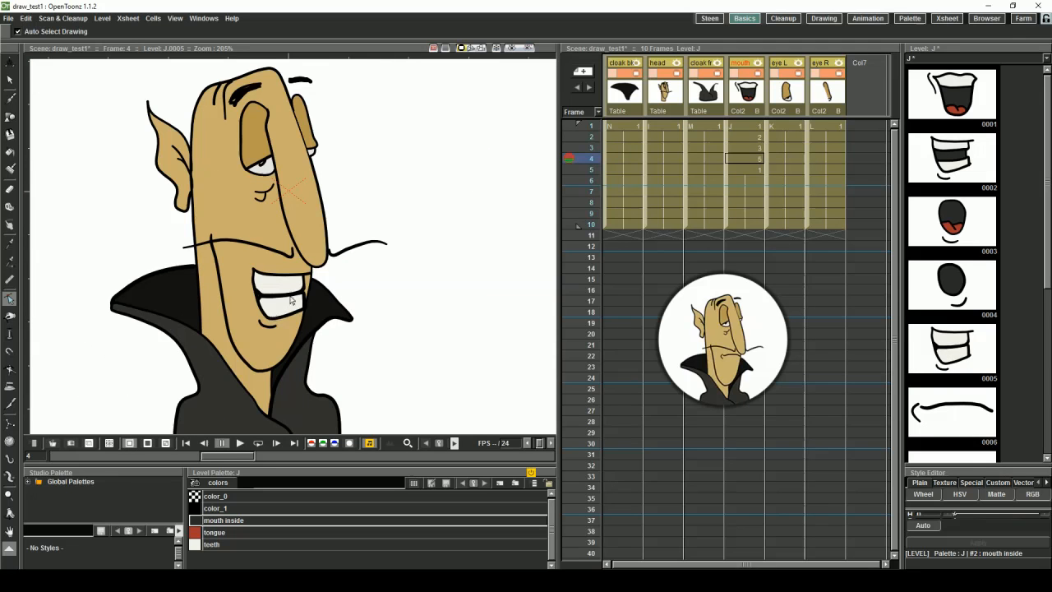
Step: Draw a small downturned open mouth on the sixth cell with a dark inside and red tongue
{"action": "left_click", "coordinate": [748, 170]}
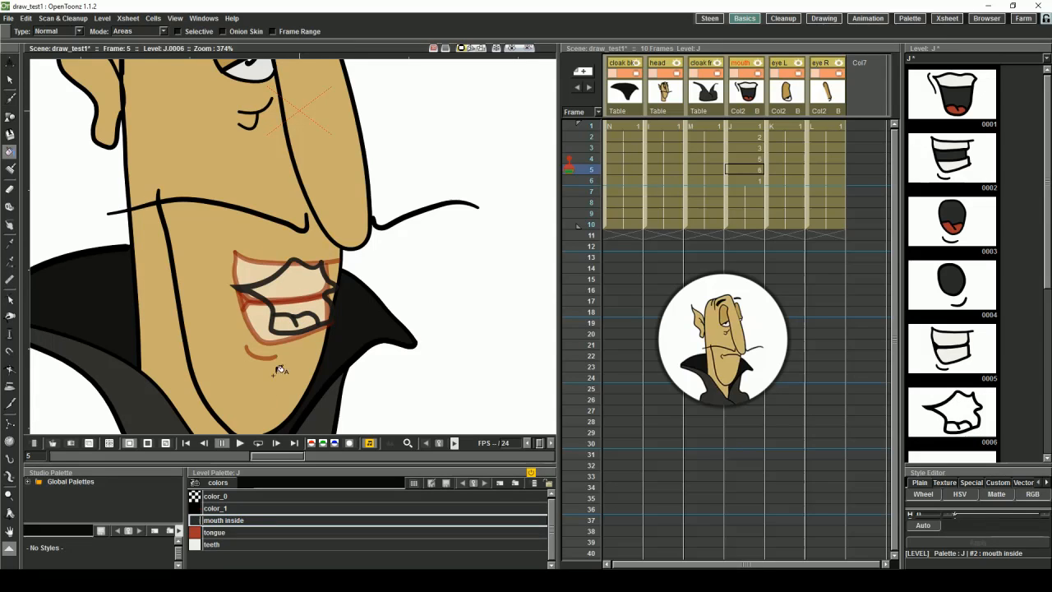
{"action": "left_click", "coordinate": [279, 309]}
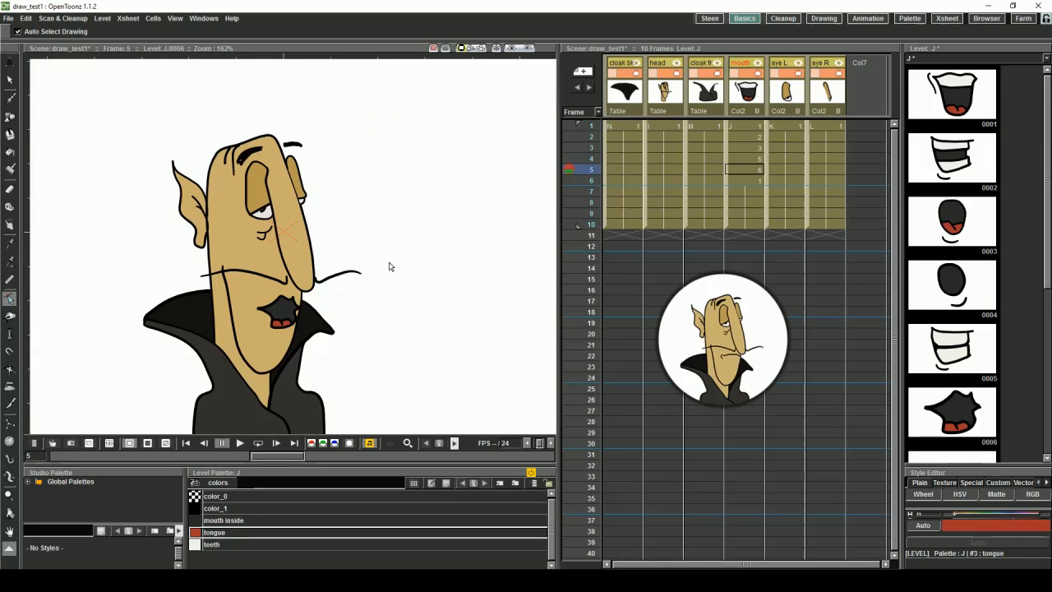
Step: Draw the seventh and eighth mouth shapes, the eighth a wide open mouth showing upper teeth
{"action": "left_click", "coordinate": [744, 168]}
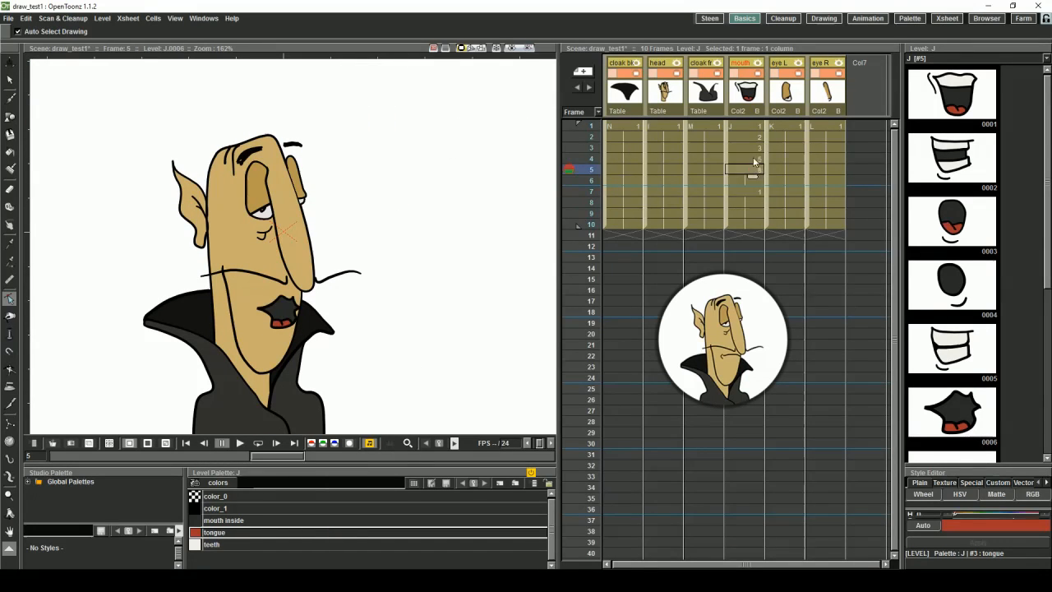
{"action": "left_click", "coordinate": [592, 180]}
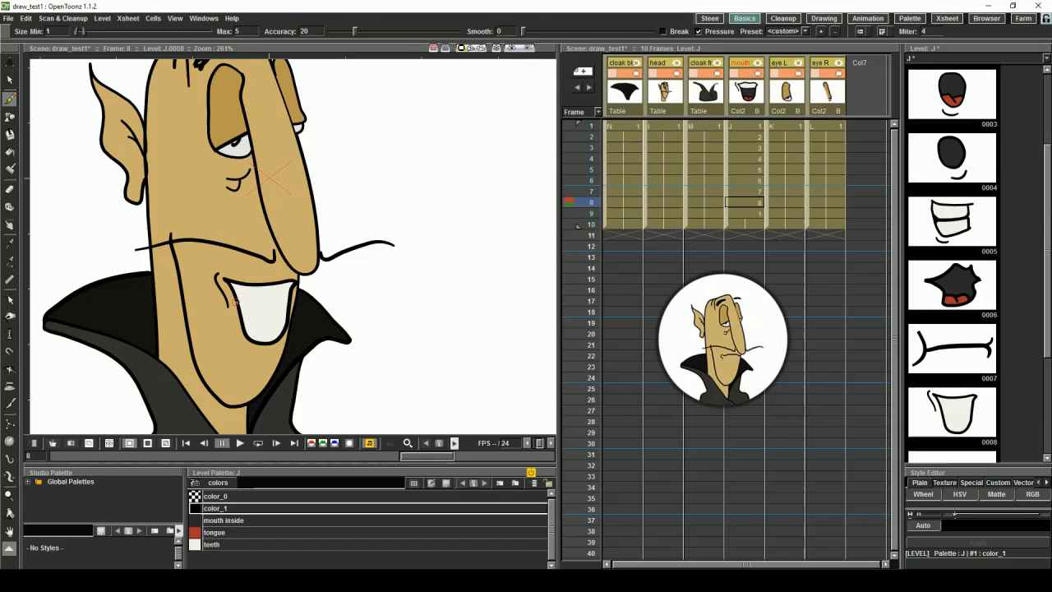
Step: Reshape the open mouth outline and fill its interior dark with a red tongue under the upper teeth
{"action": "left_click_drag", "start_coordinate": [246, 312], "coordinate": [271, 328]}
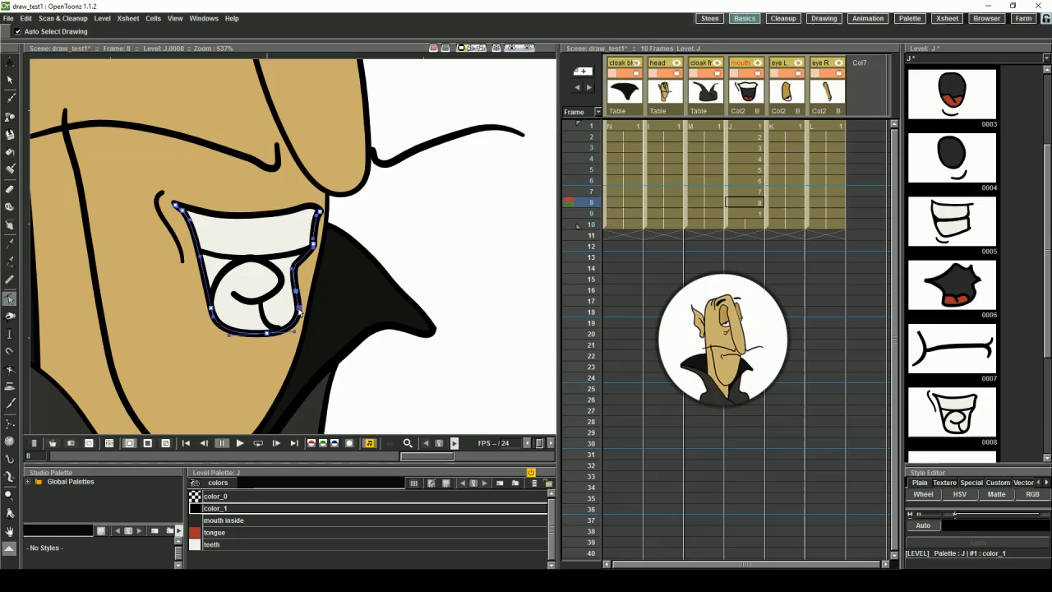
{"action": "left_click", "coordinate": [10, 79]}
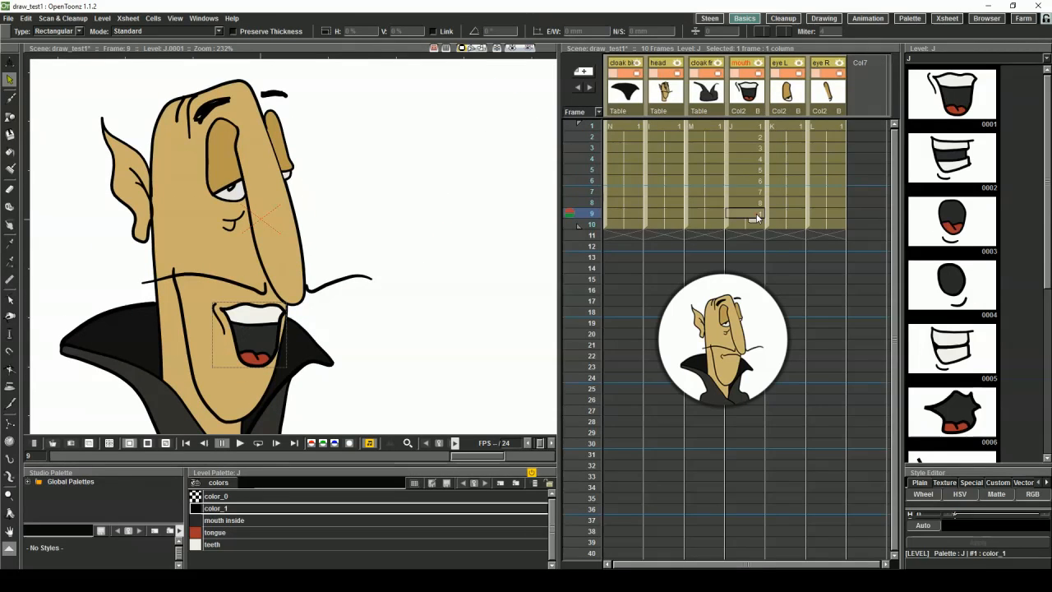
Step: Draw the ninth mouth shape, a clenched-teeth grimace, on the next mouth cell
{"action": "left_click", "coordinate": [731, 214]}
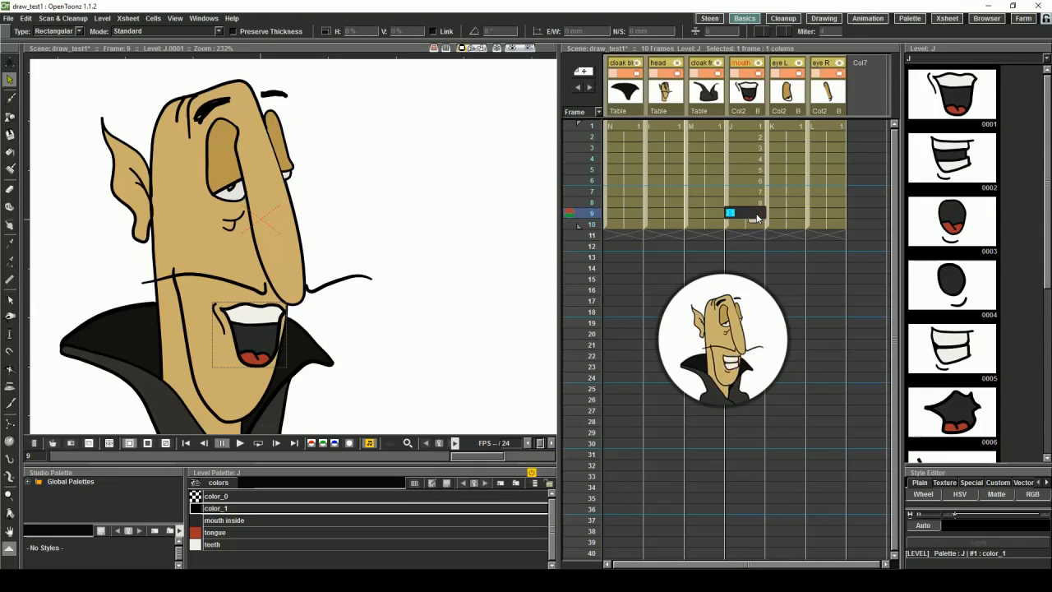
{"action": "left_click", "coordinate": [730, 224]}
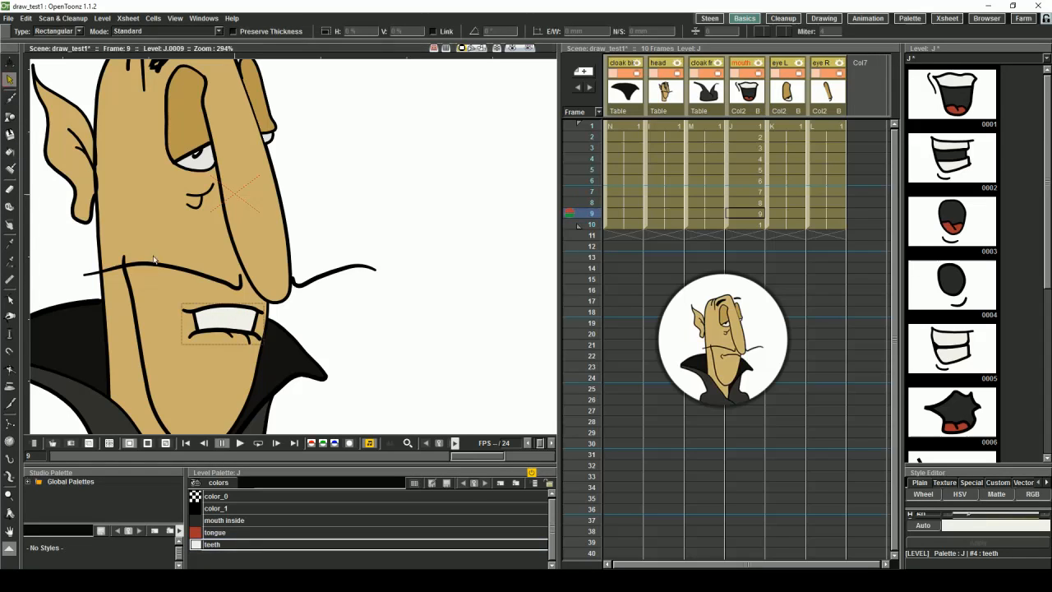
{"action": "left_click", "coordinate": [732, 224]}
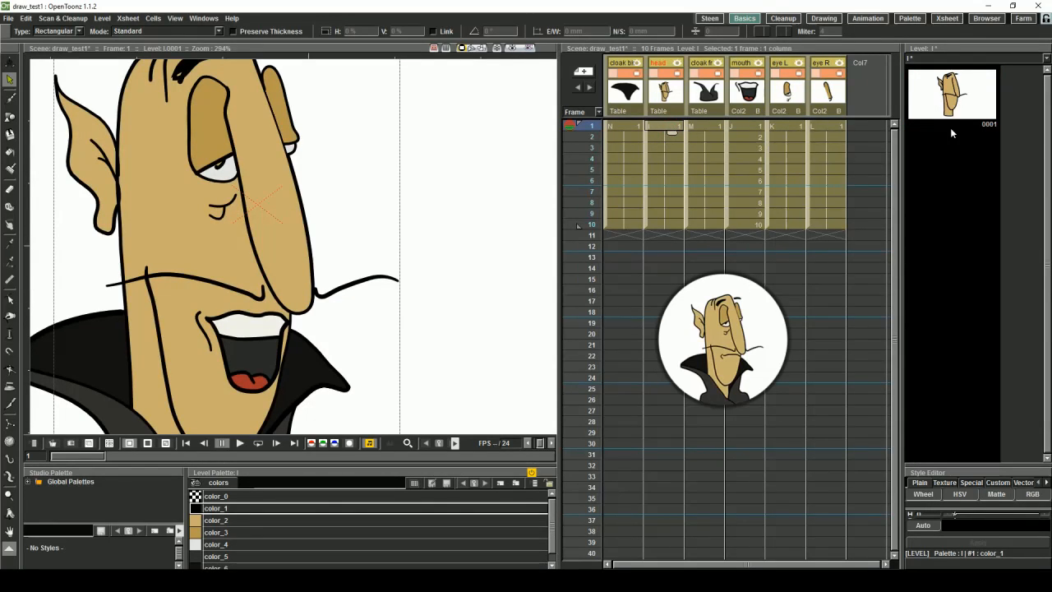
{"action": "mouse_move", "coordinate": [987, 111]}
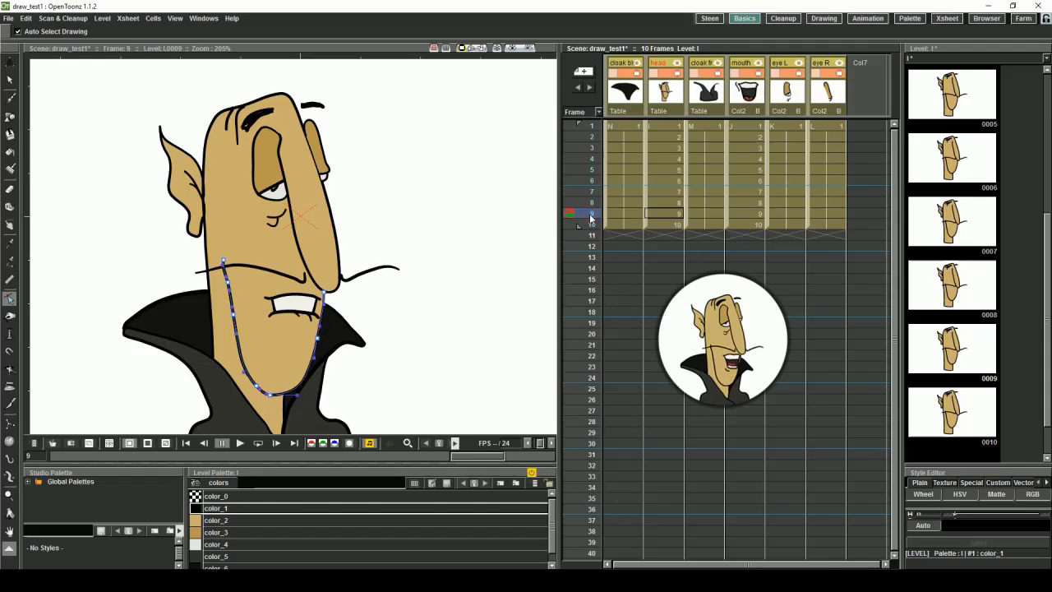
Step: Move the jaw vertices of the head on the open O, grin and neighbouring frames to fit each mouth
{"action": "left_click", "coordinate": [592, 203]}
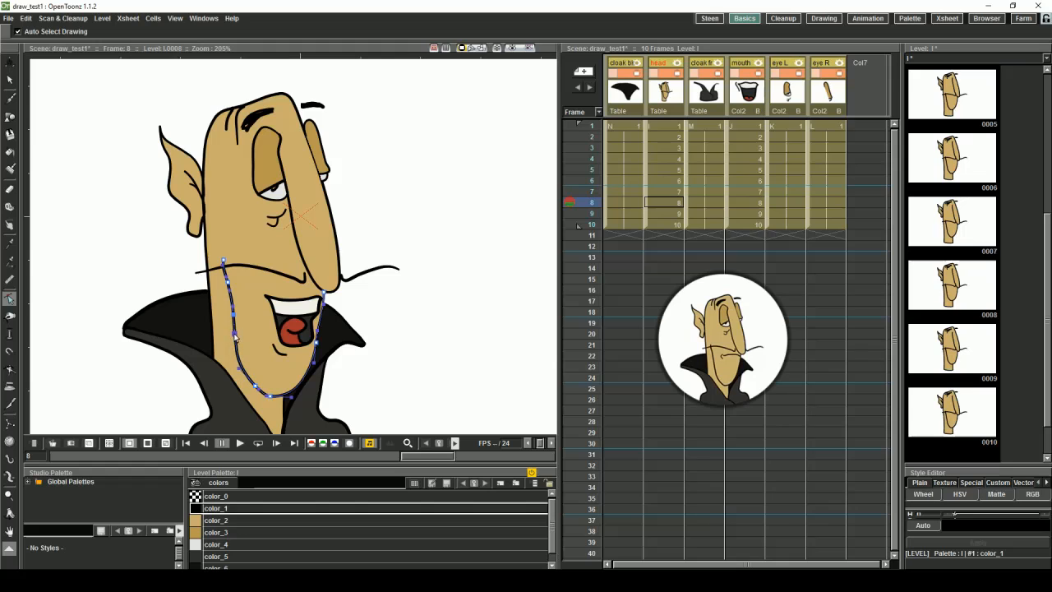
{"action": "left_click", "coordinate": [592, 179]}
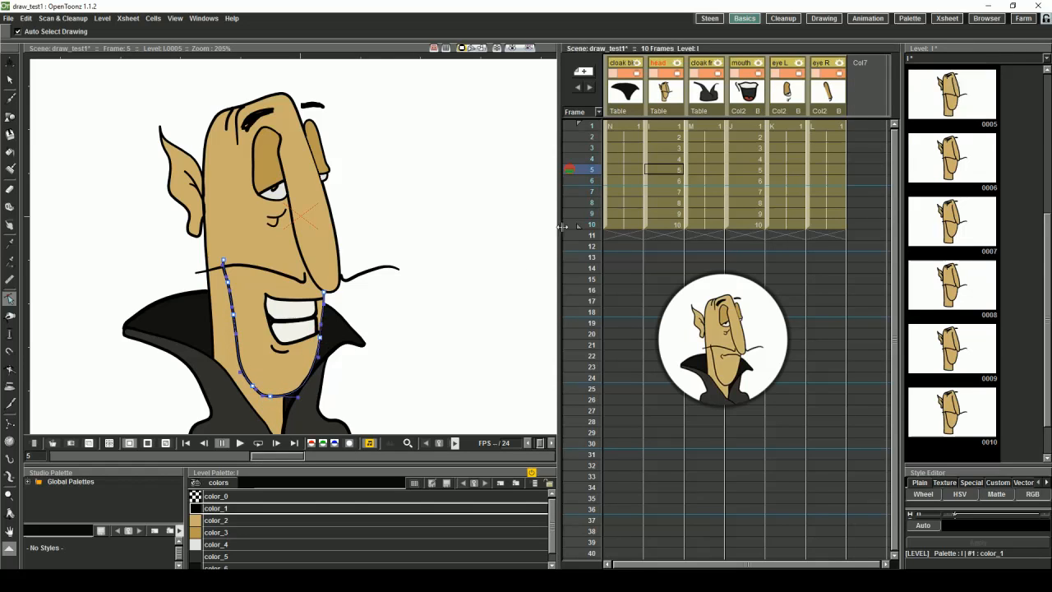
{"action": "left_click", "coordinate": [592, 158]}
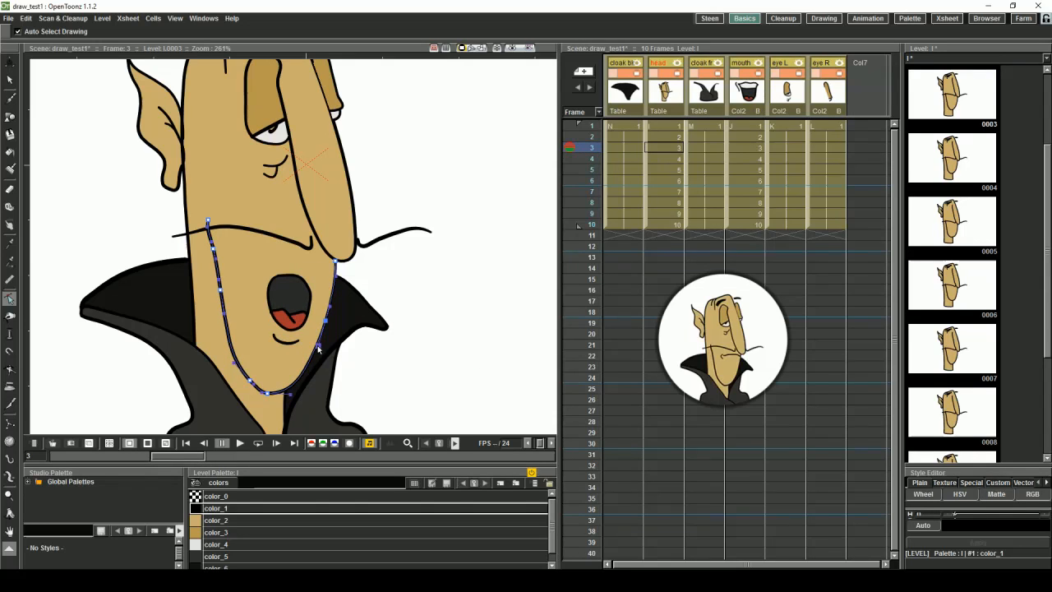
{"action": "left_click", "coordinate": [592, 136]}
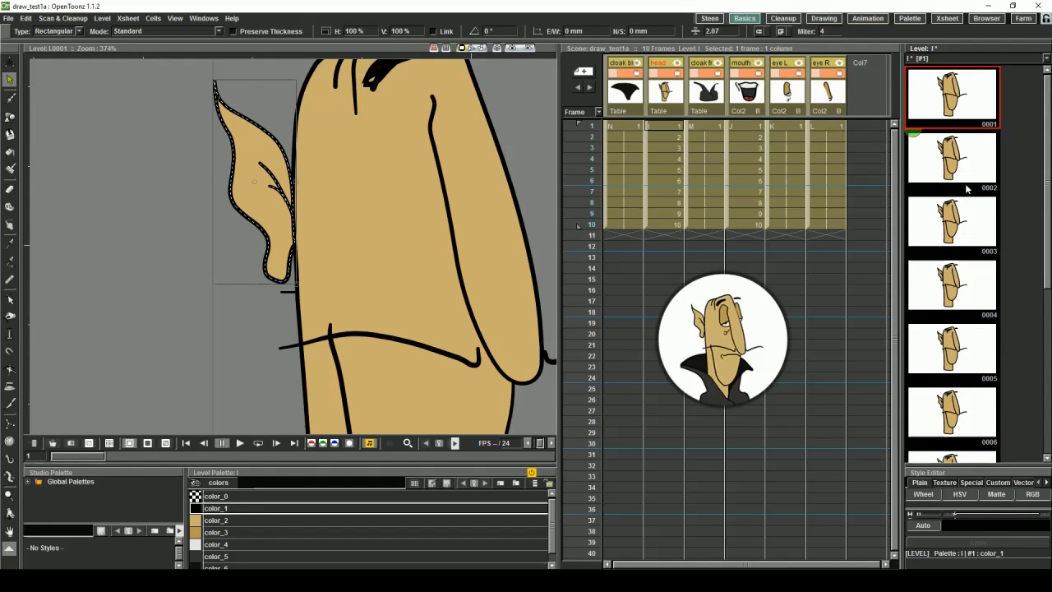
Step: Reposition the round black O mouth on the face and move to the closed frowning mouth frame
{"action": "left_click", "coordinate": [951, 158]}
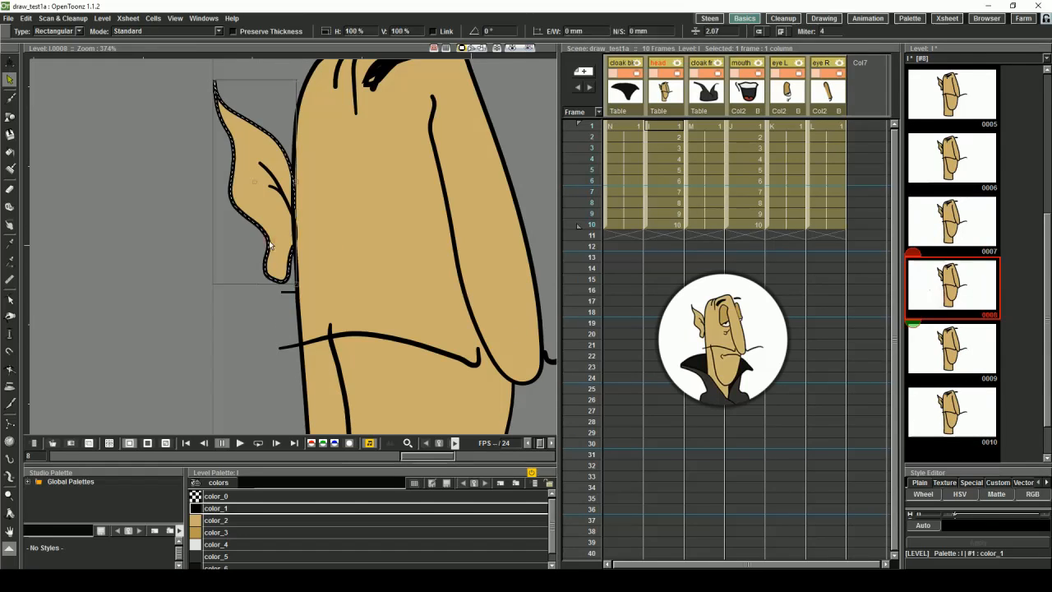
{"action": "left_click", "coordinate": [951, 348]}
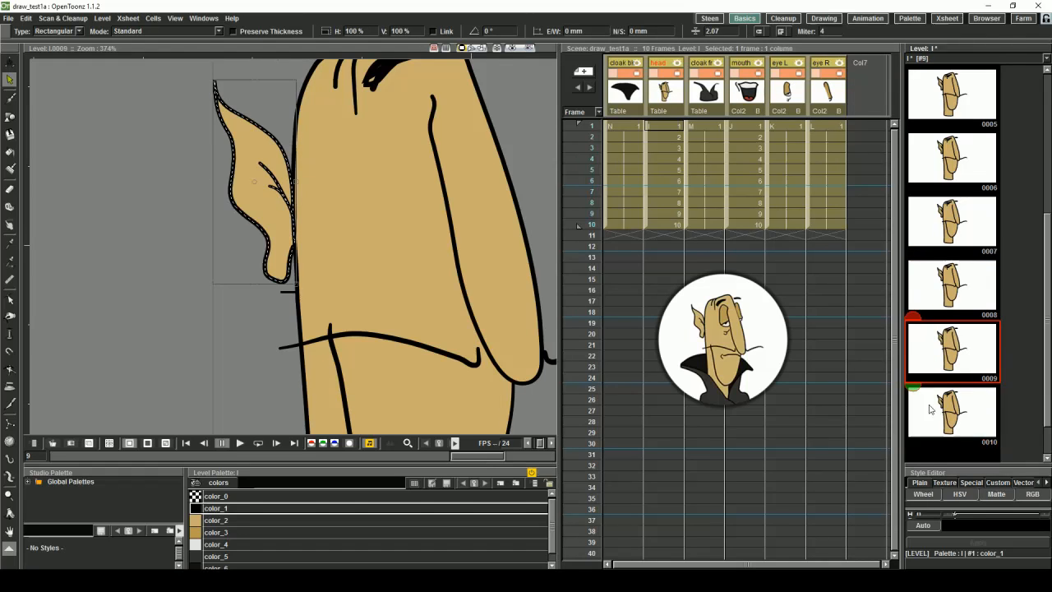
{"action": "left_click", "coordinate": [951, 413]}
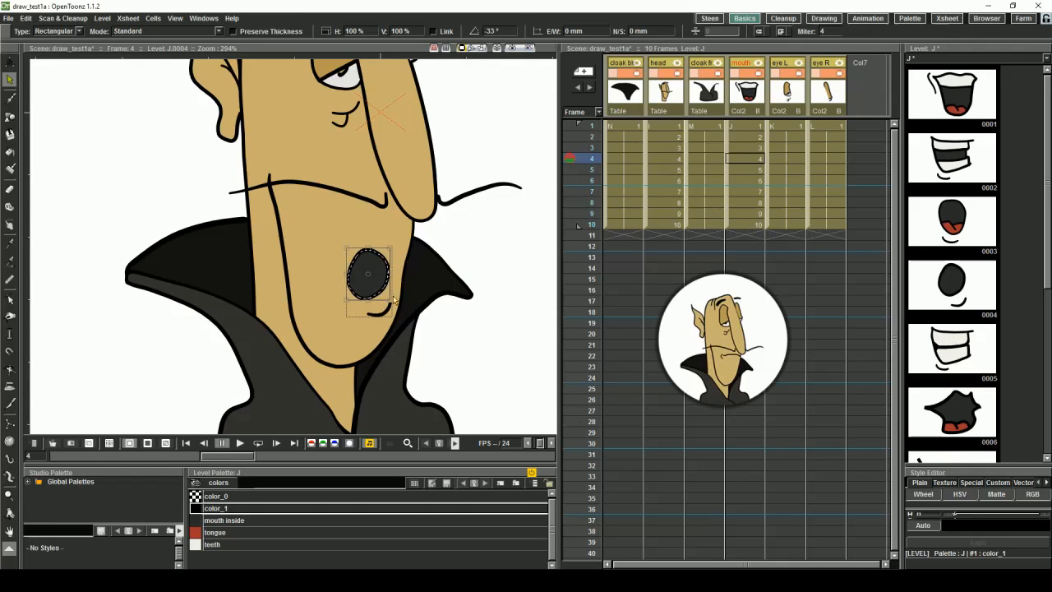
{"action": "left_click_drag", "start_coordinate": [387, 255], "coordinate": [369, 312]}
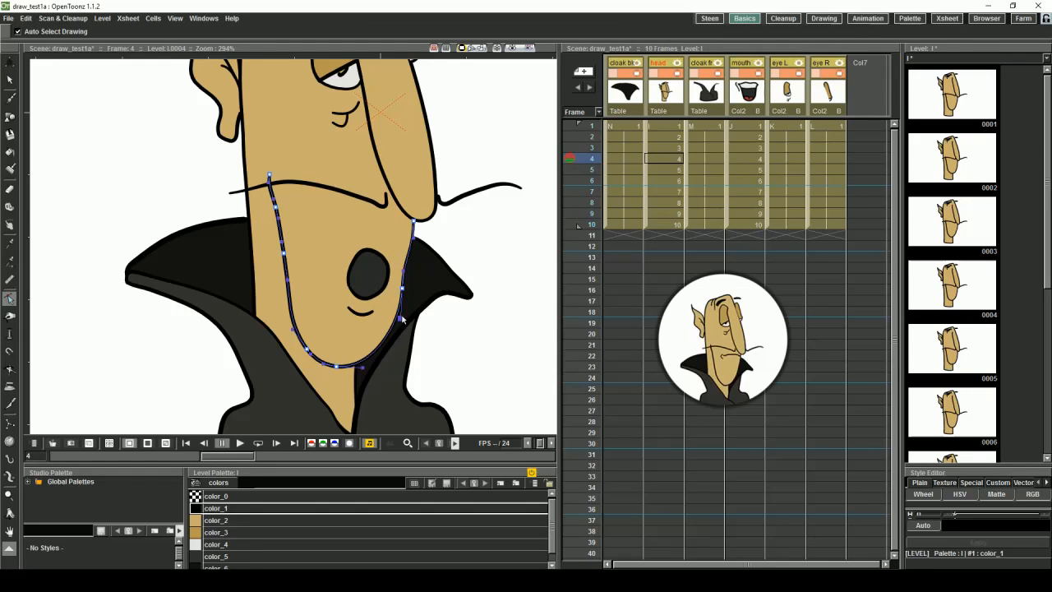
{"action": "left_click", "coordinate": [592, 191]}
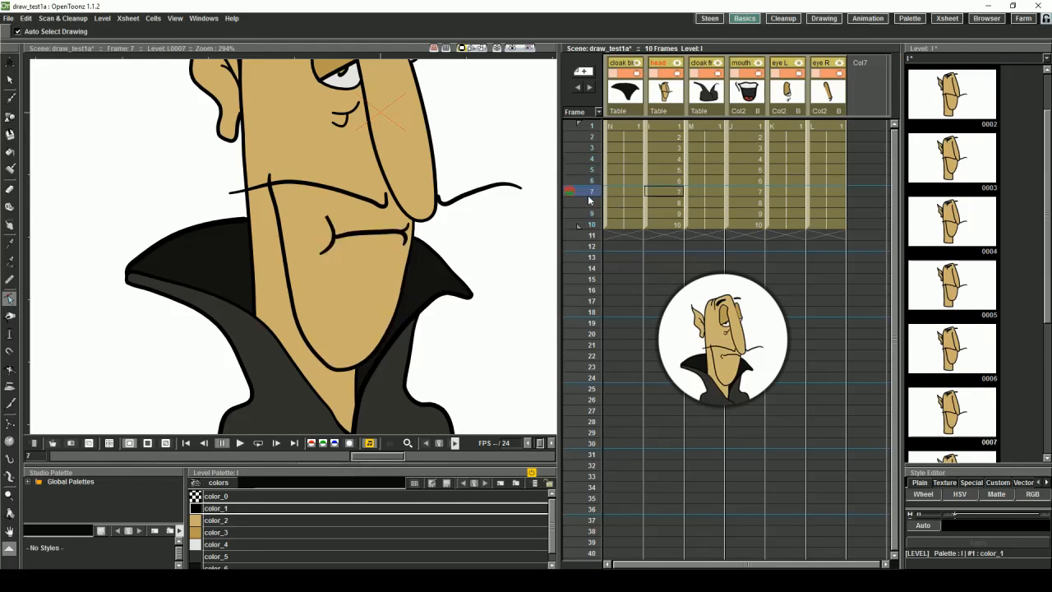